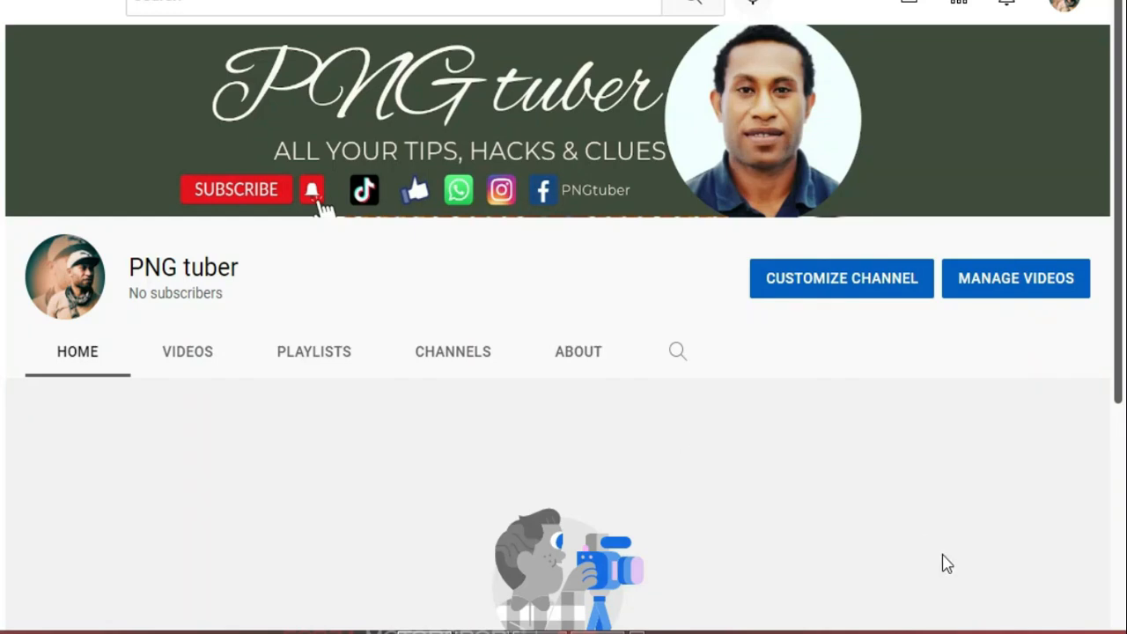
pyautogui.moveTo(603, 351)
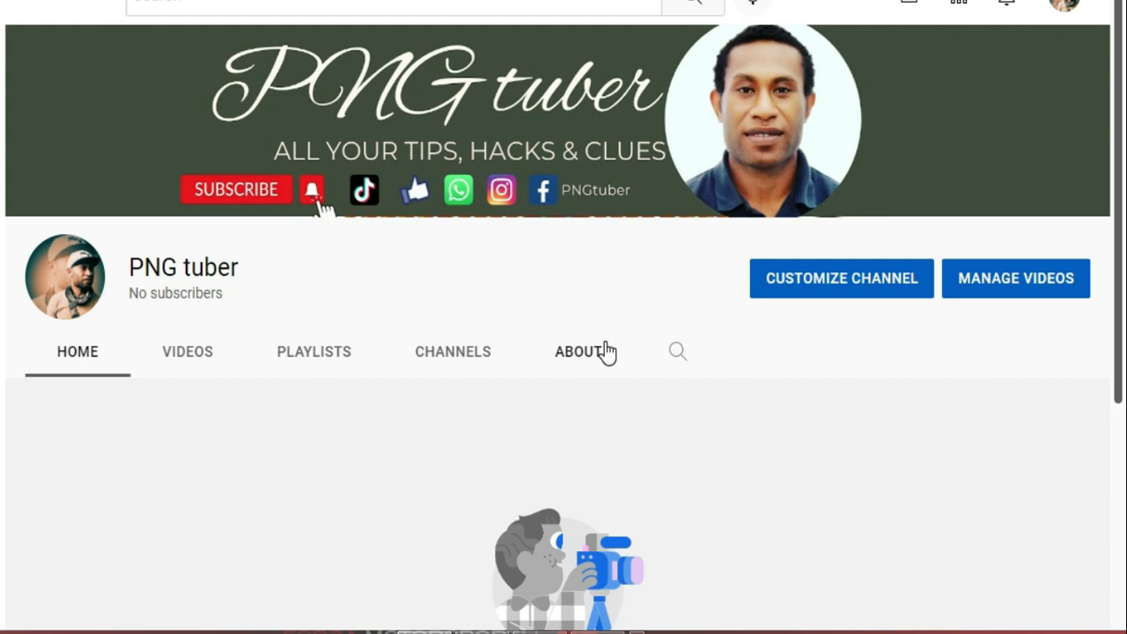
# - Open the ABOUT tab on the PNG tuber YouTube channel page
pyautogui.click(576, 351)
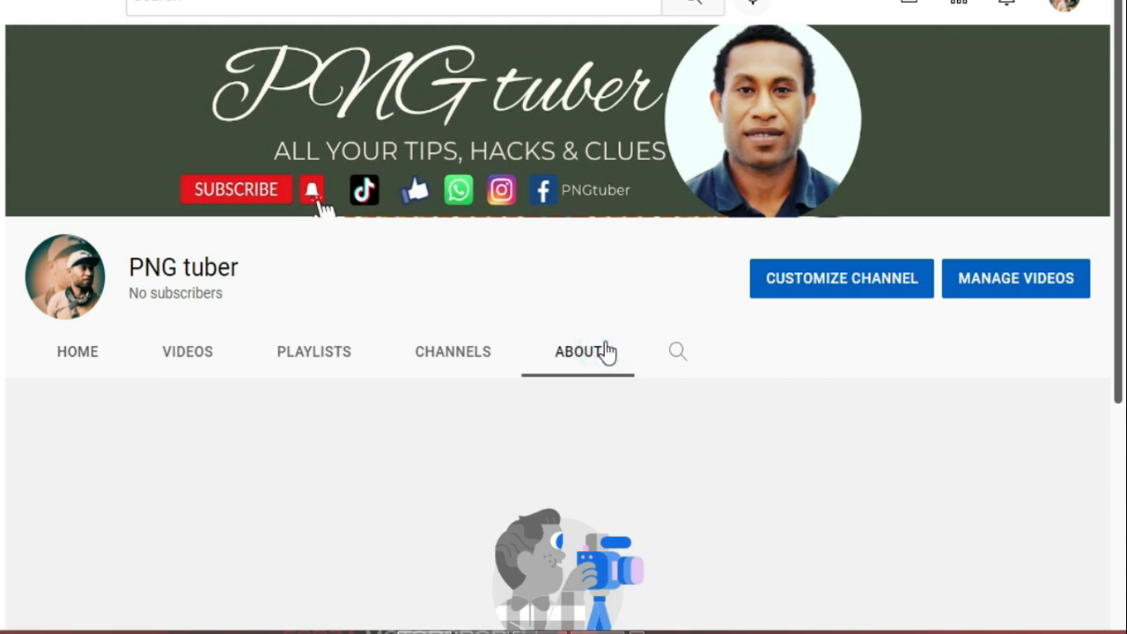
pyautogui.click(576, 351)
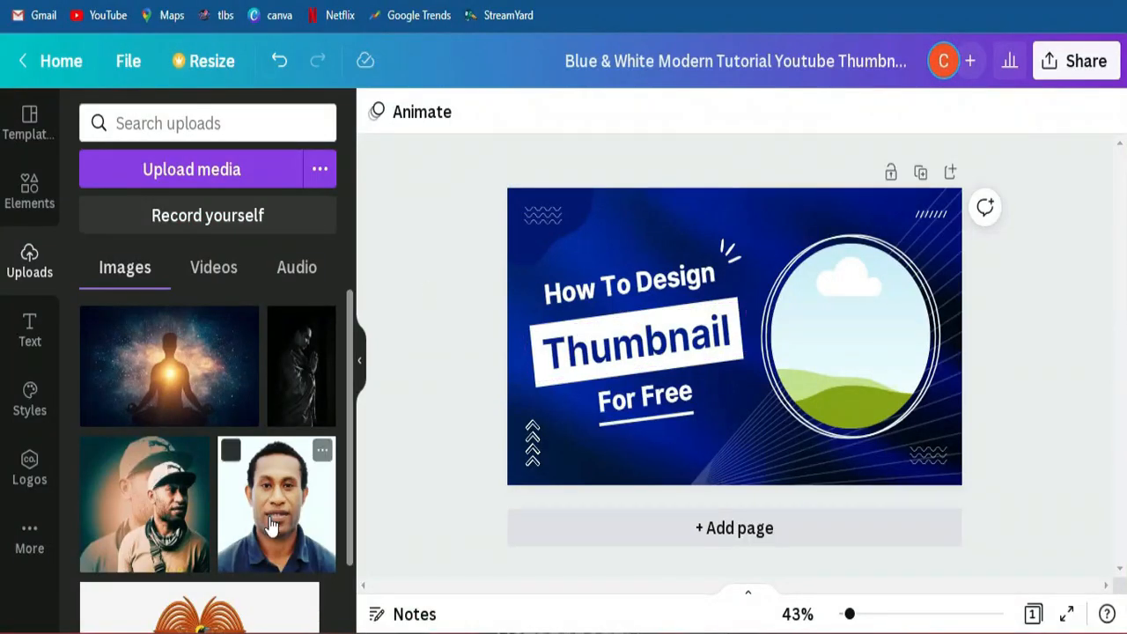
# - Place the portrait in the circle frame and colour the new text red (#EF1010)
pyautogui.click(29, 330)
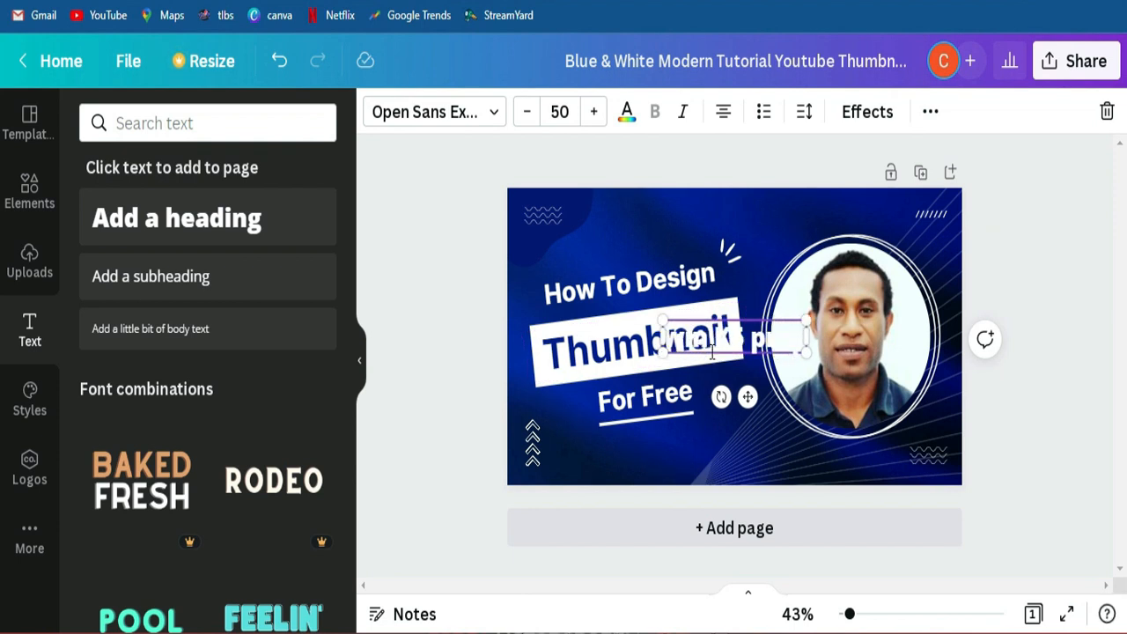
pyautogui.click(626, 111)
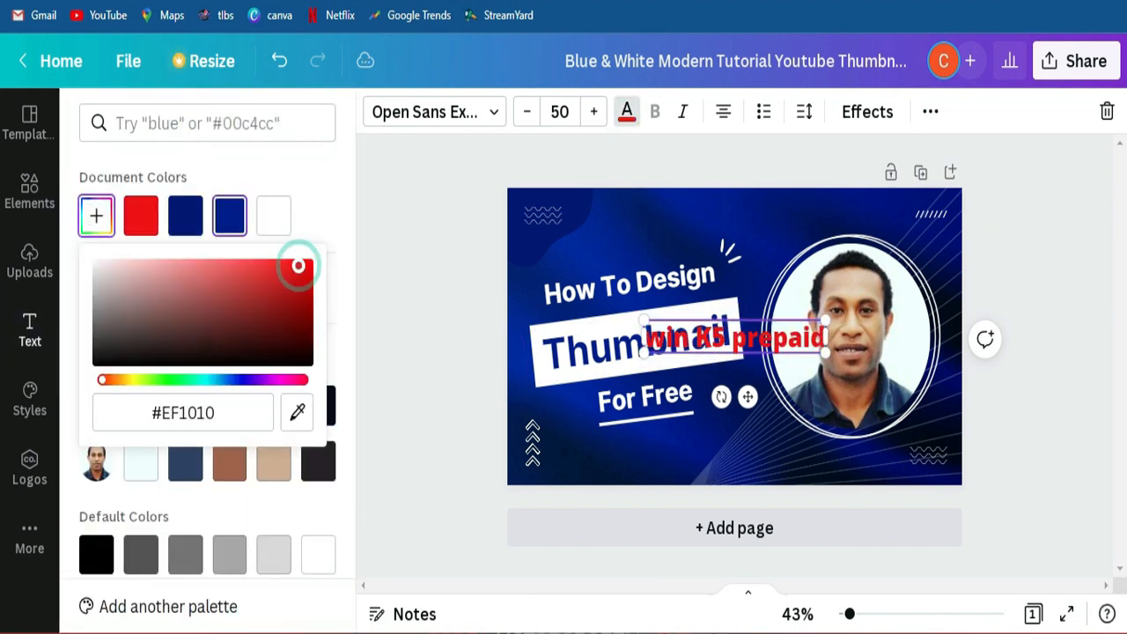
pyautogui.click(1086, 60)
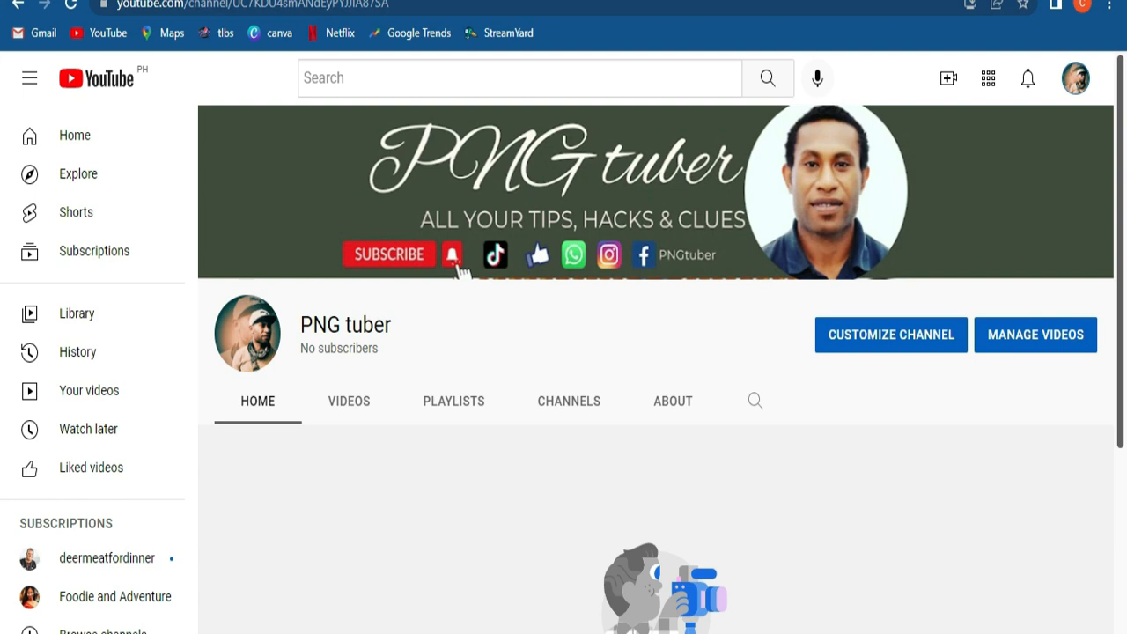
# - Go to the YouTube Home feed and scroll down through recommended videos
pyautogui.click(74, 135)
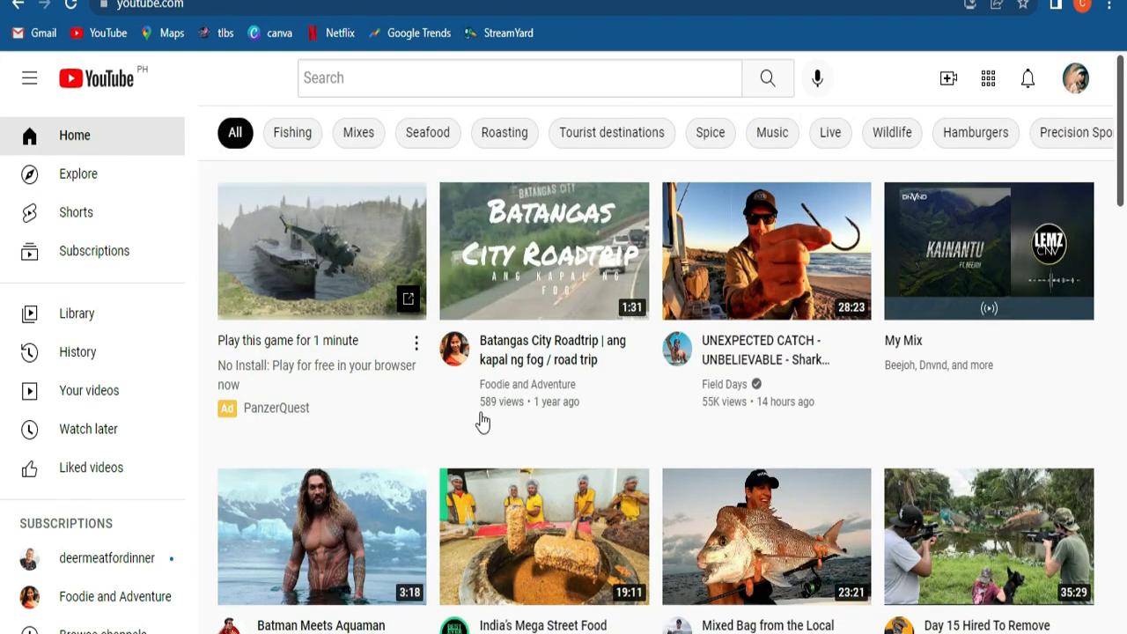
pyautogui.moveTo(544, 251)
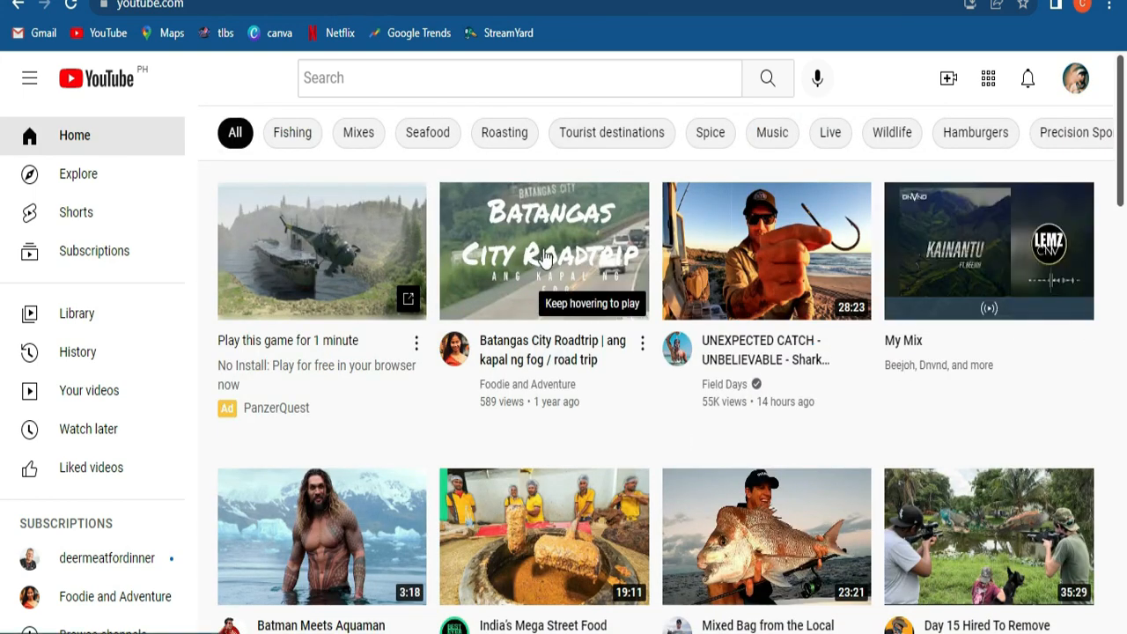
pyautogui.moveTo(612, 295)
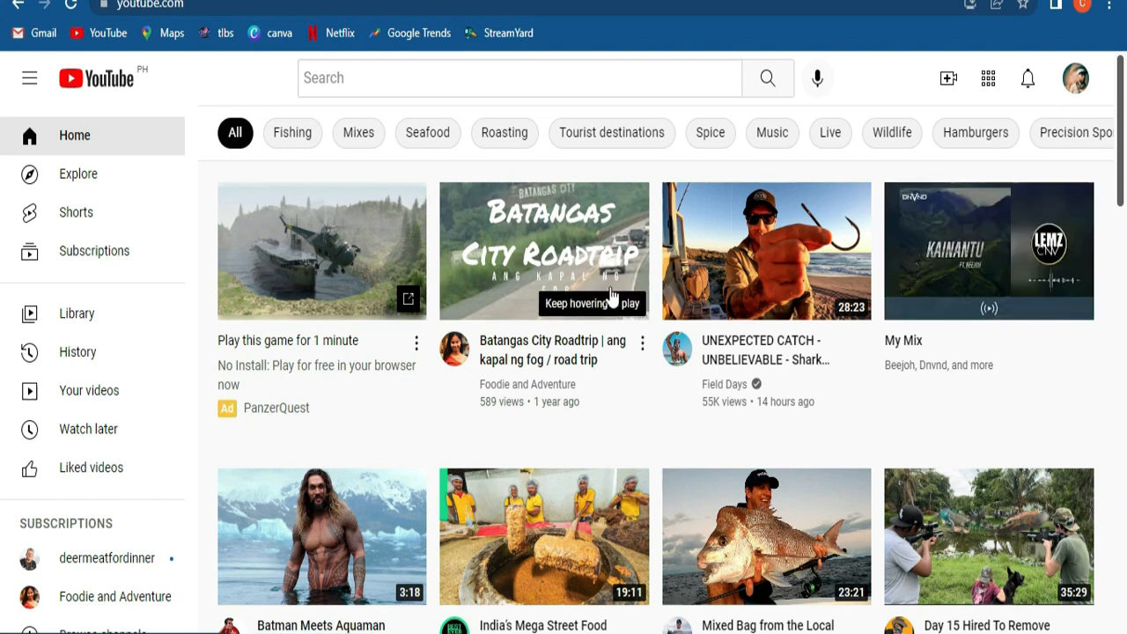
pyautogui.moveTo(3, 156)
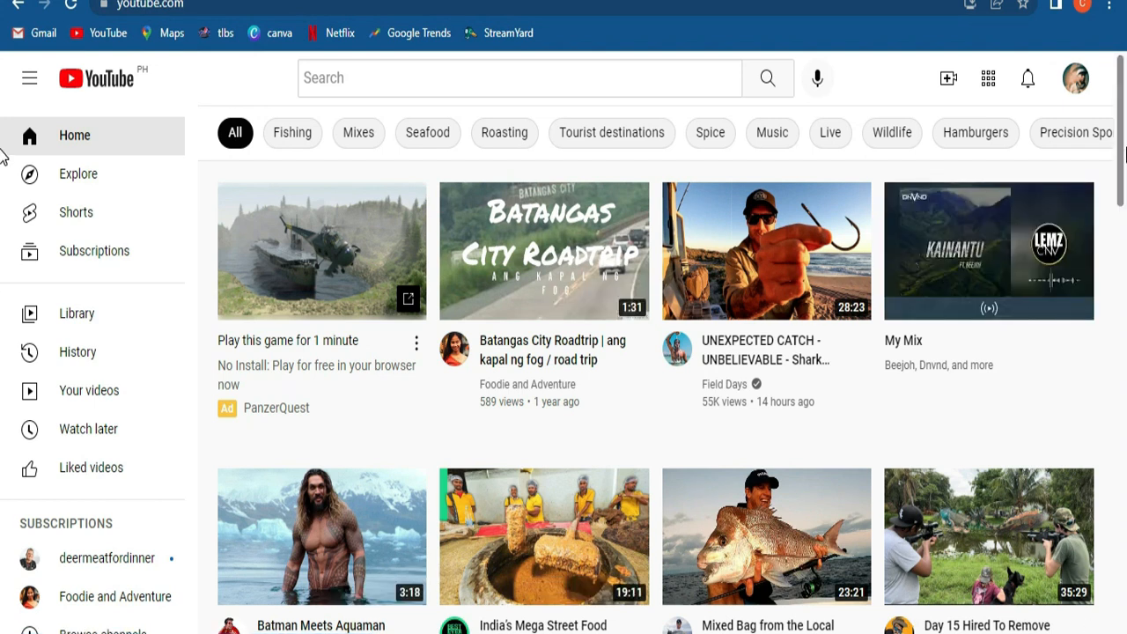
pyautogui.scroll(-3)
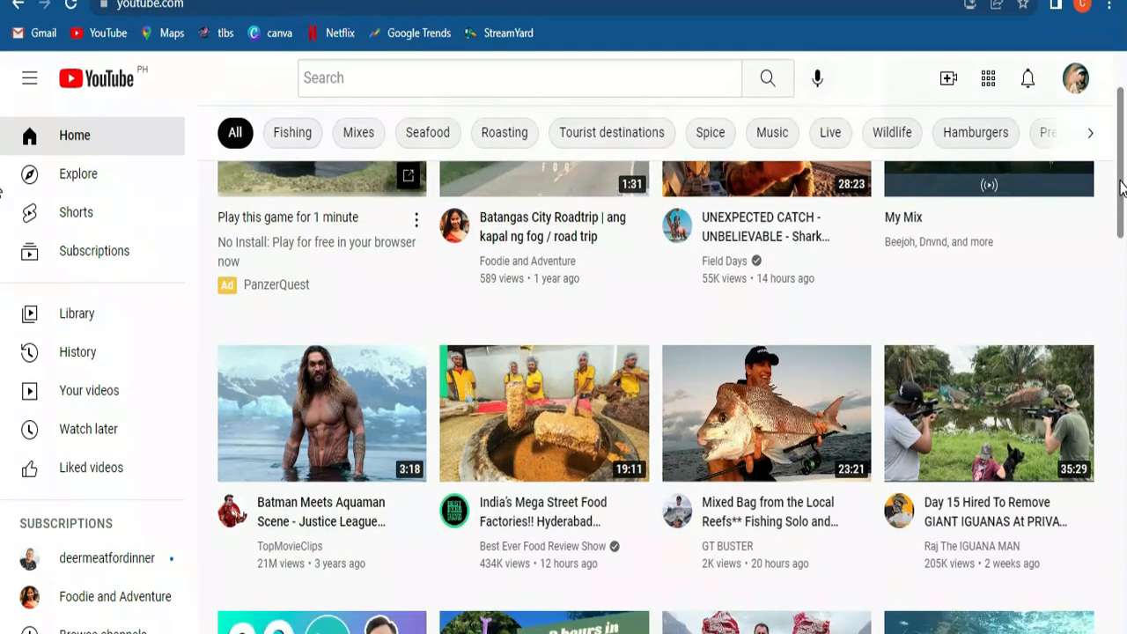
pyautogui.scroll(-3)
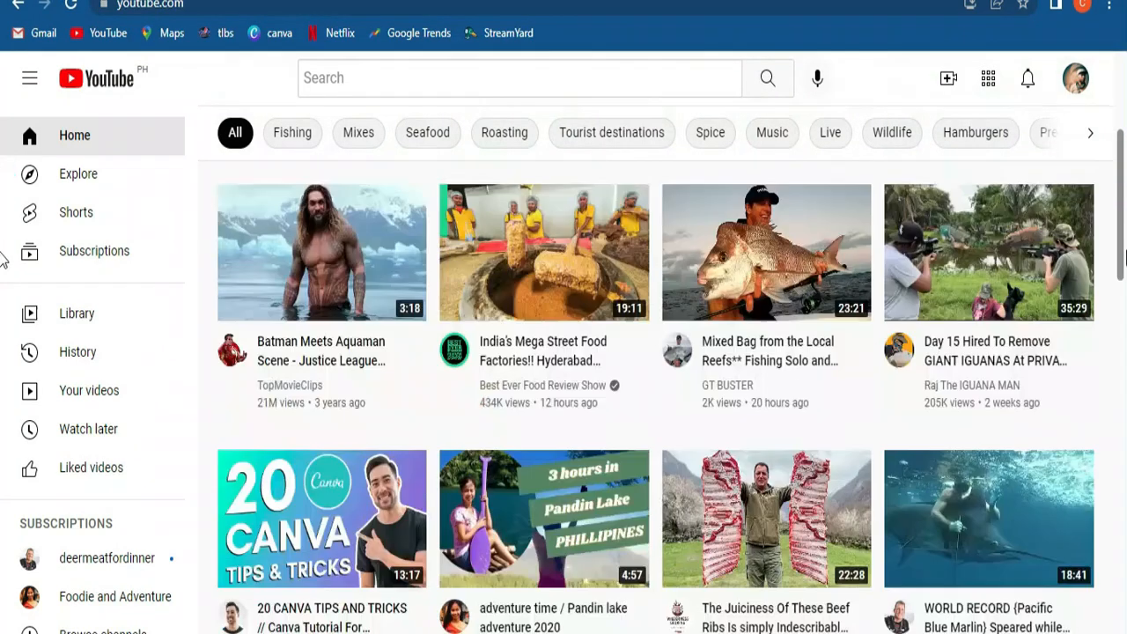
pyautogui.scroll(-3)
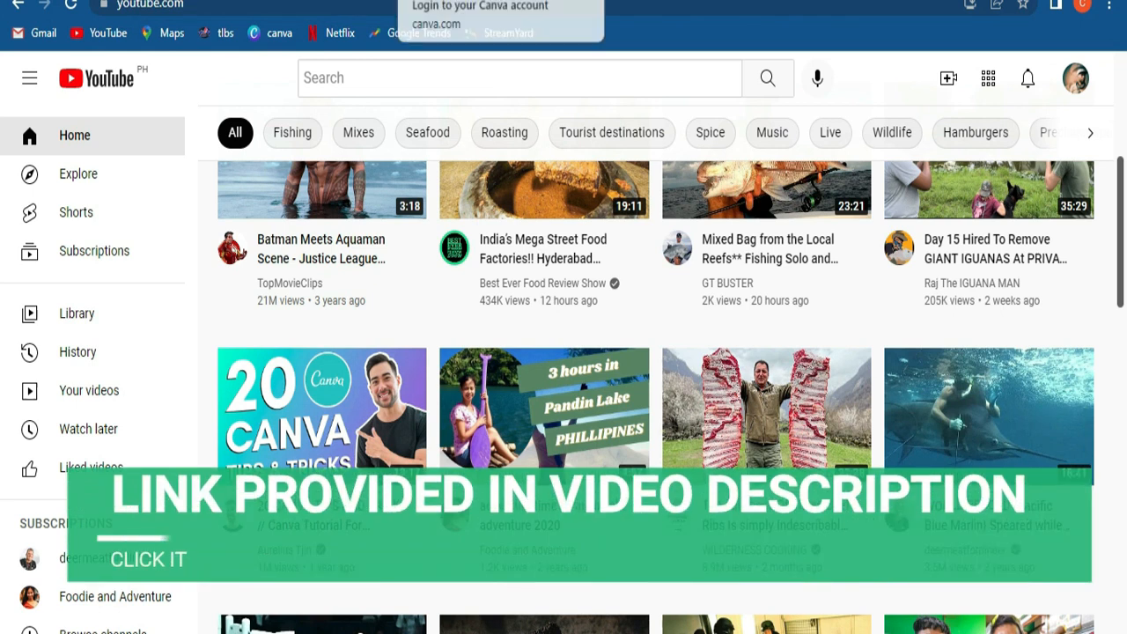
pyautogui.moveTo(647, 141)
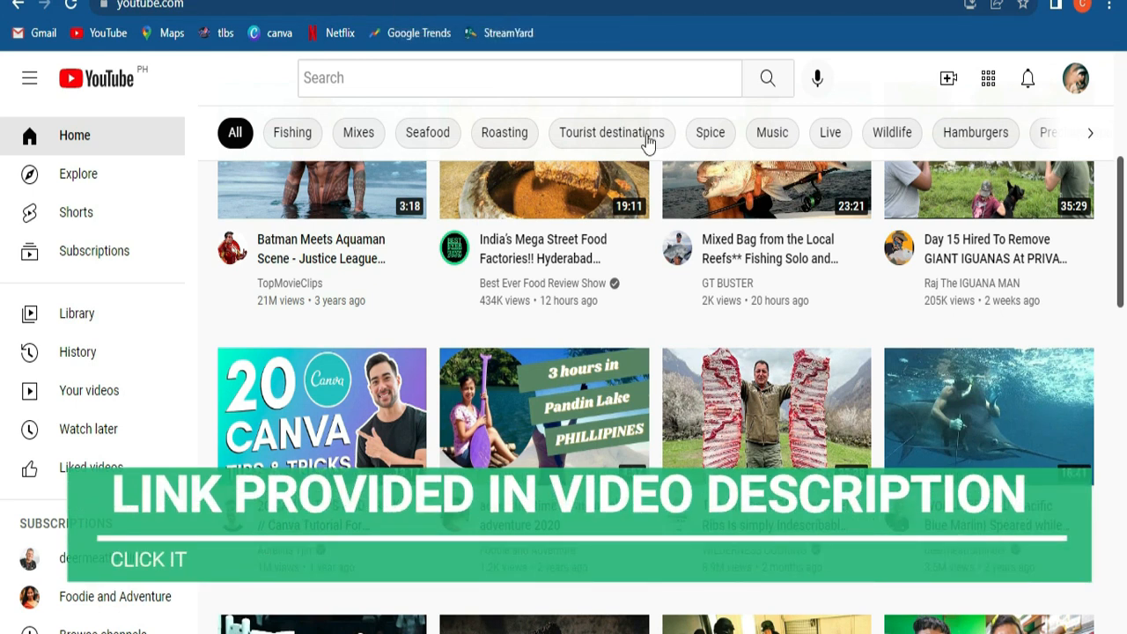
pyautogui.moveTo(623, 32)
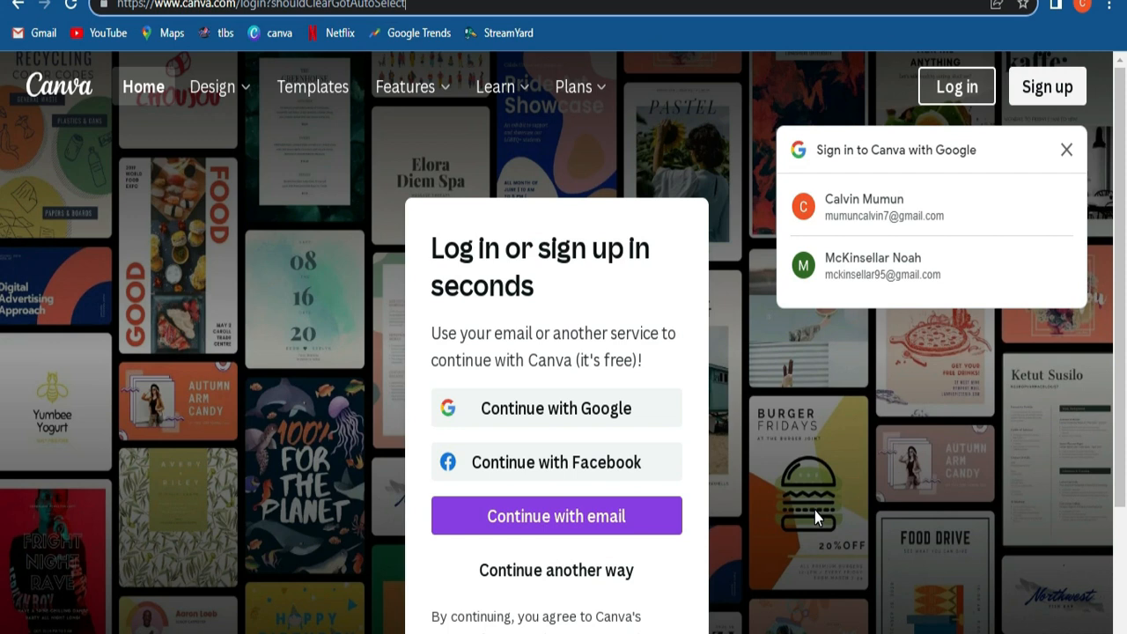
pyautogui.moveTo(790, 405)
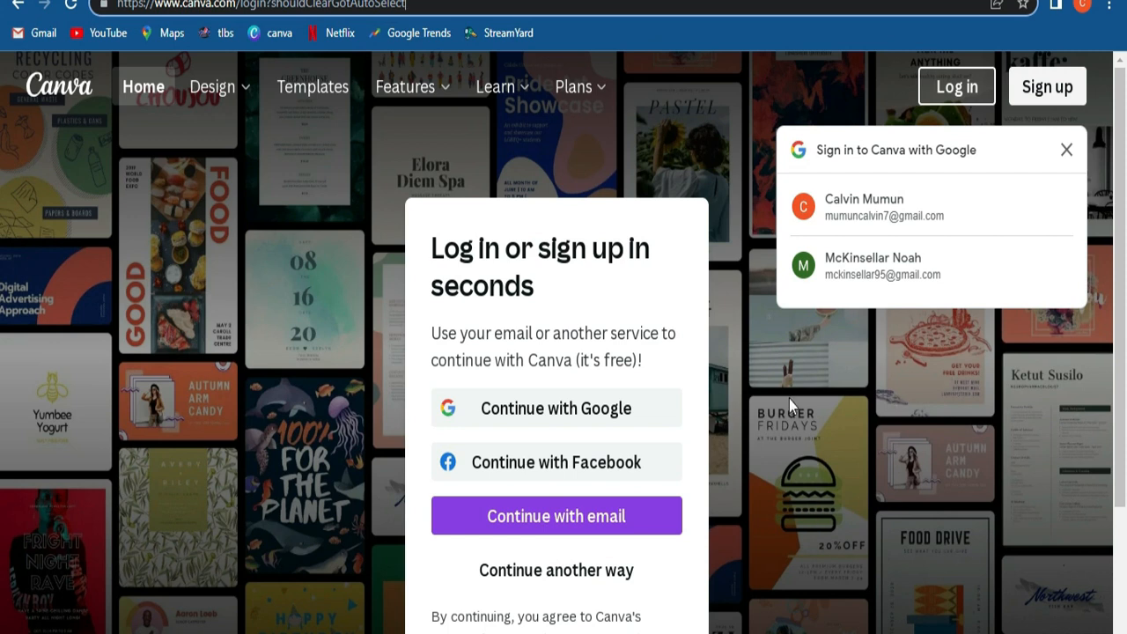
pyautogui.moveTo(659, 396)
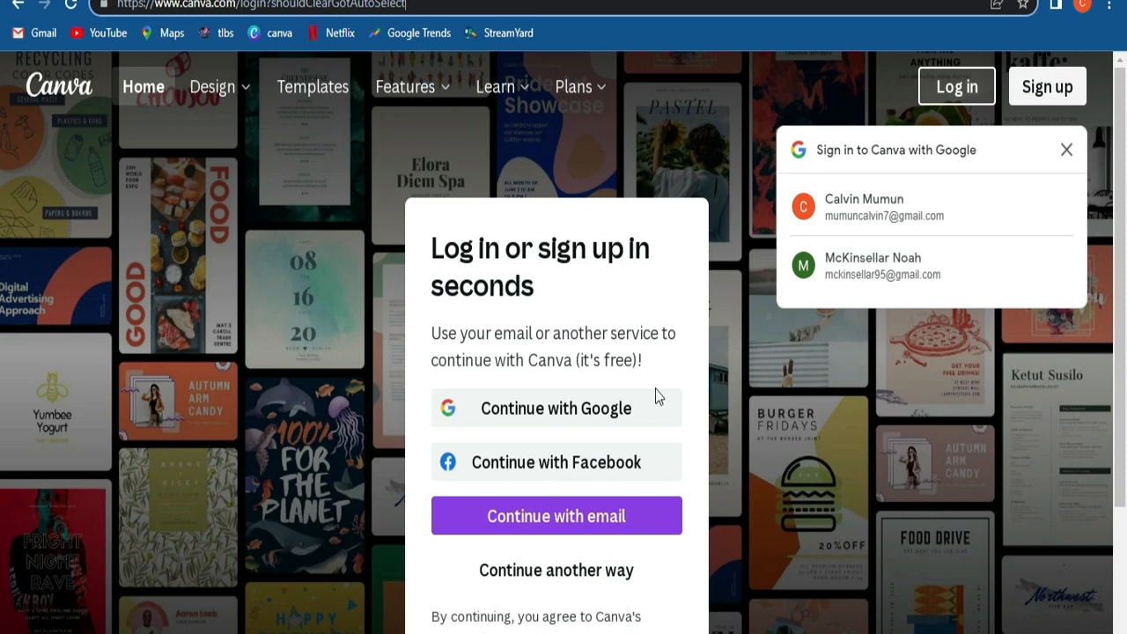
pyautogui.moveTo(531, 482)
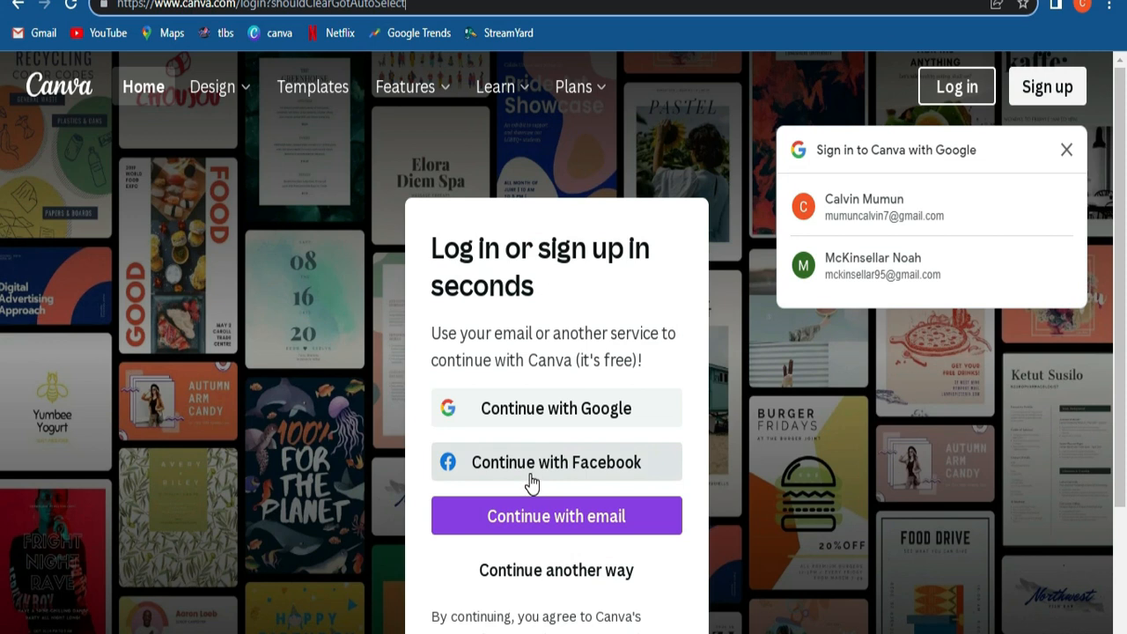
pyautogui.moveTo(537, 456)
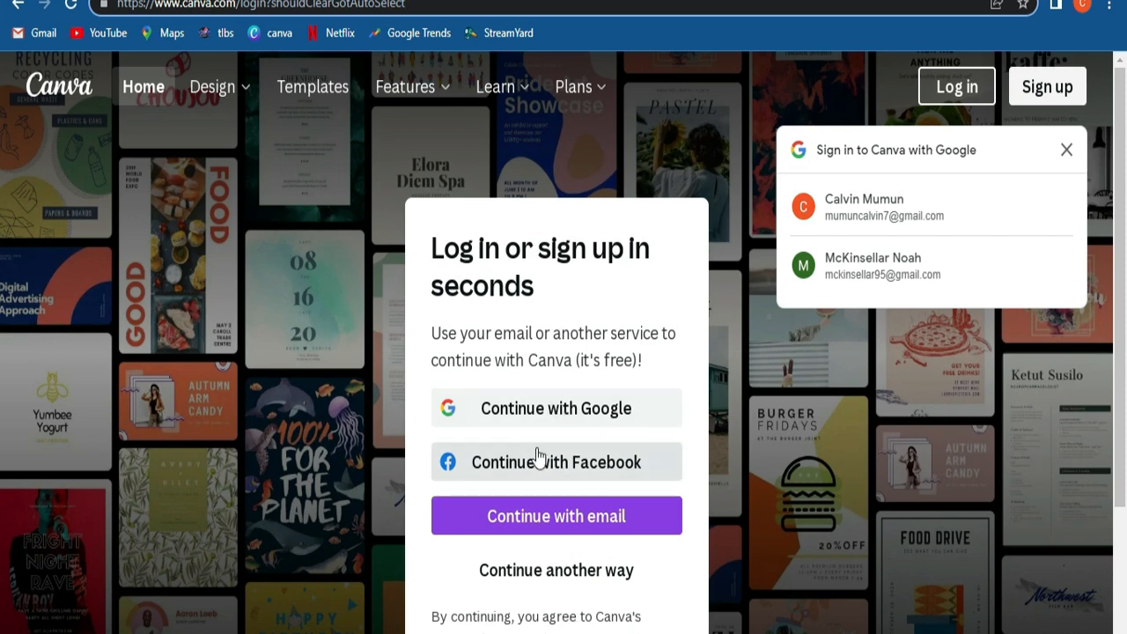
pyautogui.moveTo(876, 204)
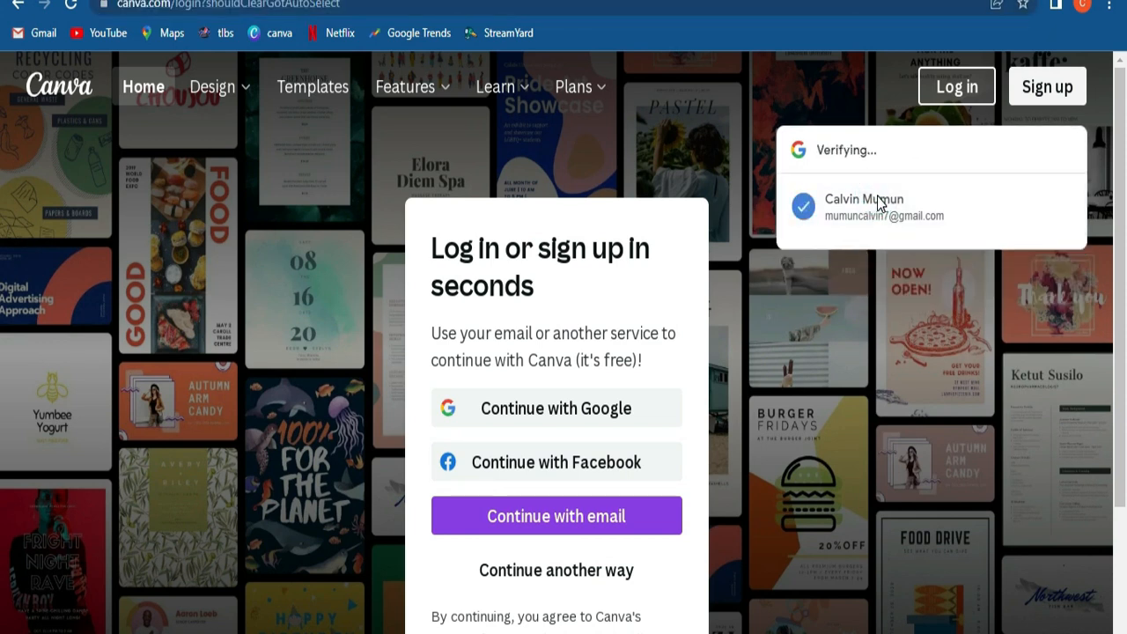
# - Sign in to Canva with the first Google account in the prompt
pyautogui.click(866, 206)
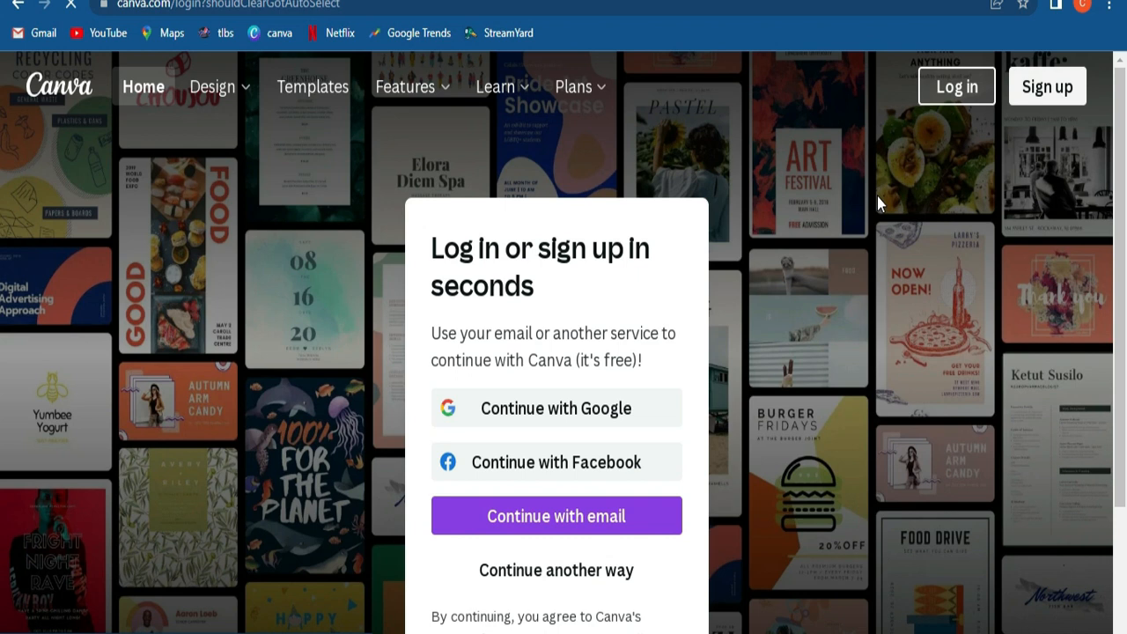
pyautogui.click(556, 515)
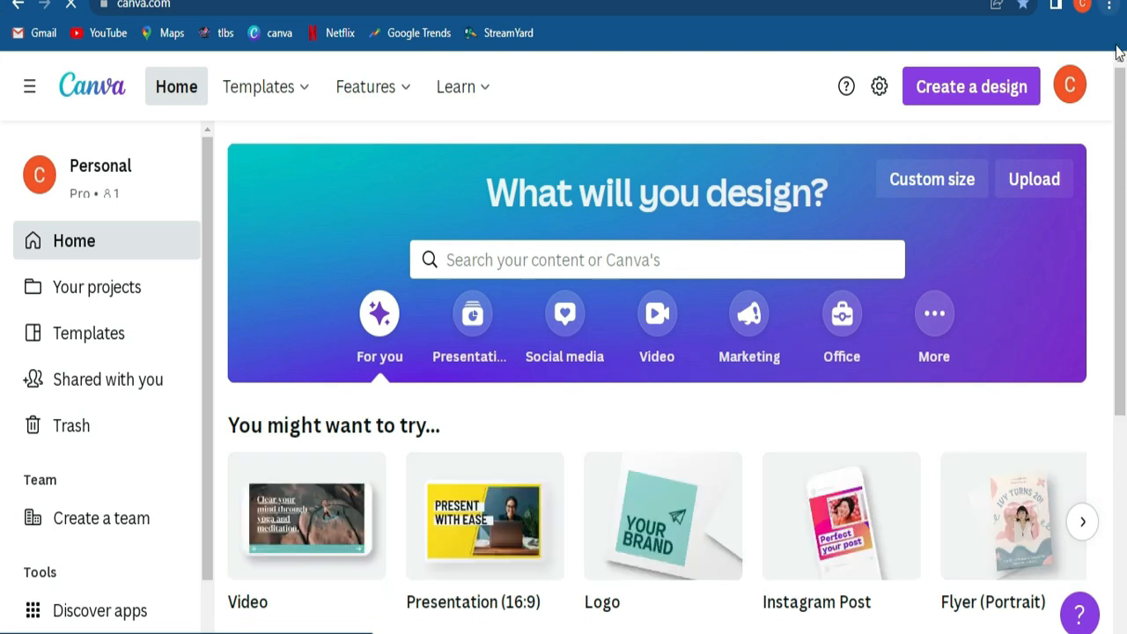
pyautogui.scroll(-3)
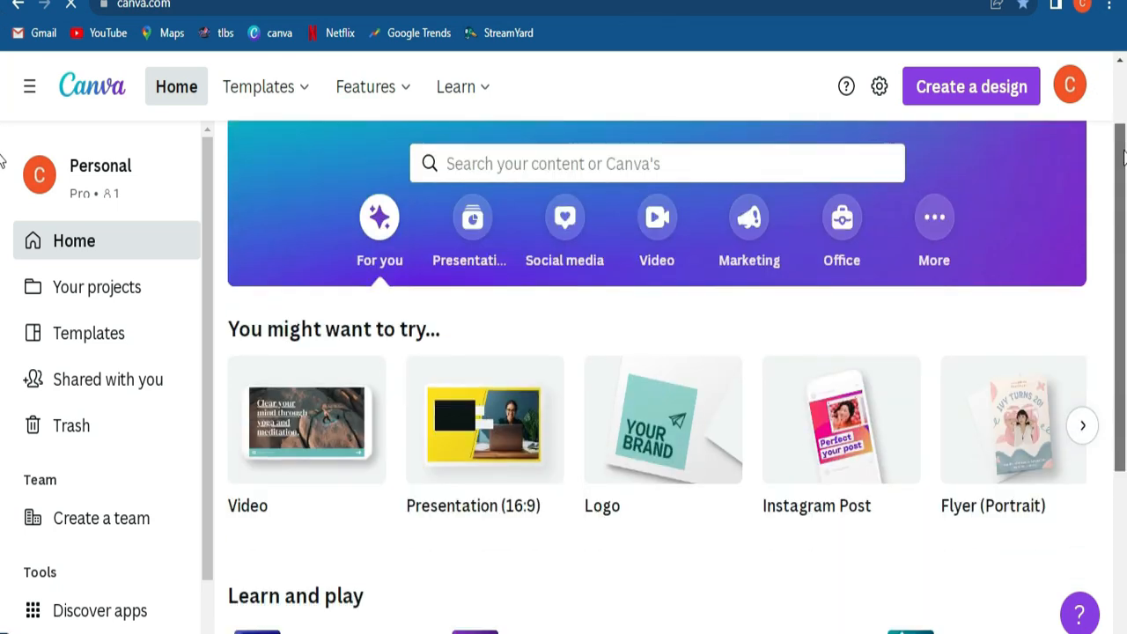
pyautogui.scroll(-3)
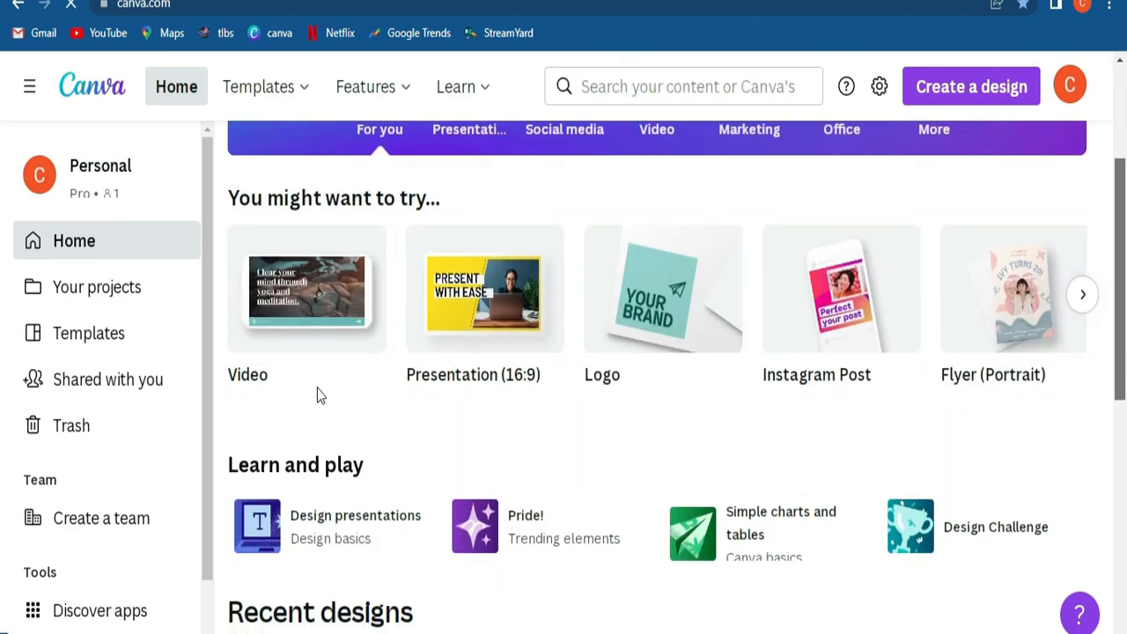
pyautogui.moveTo(506, 416)
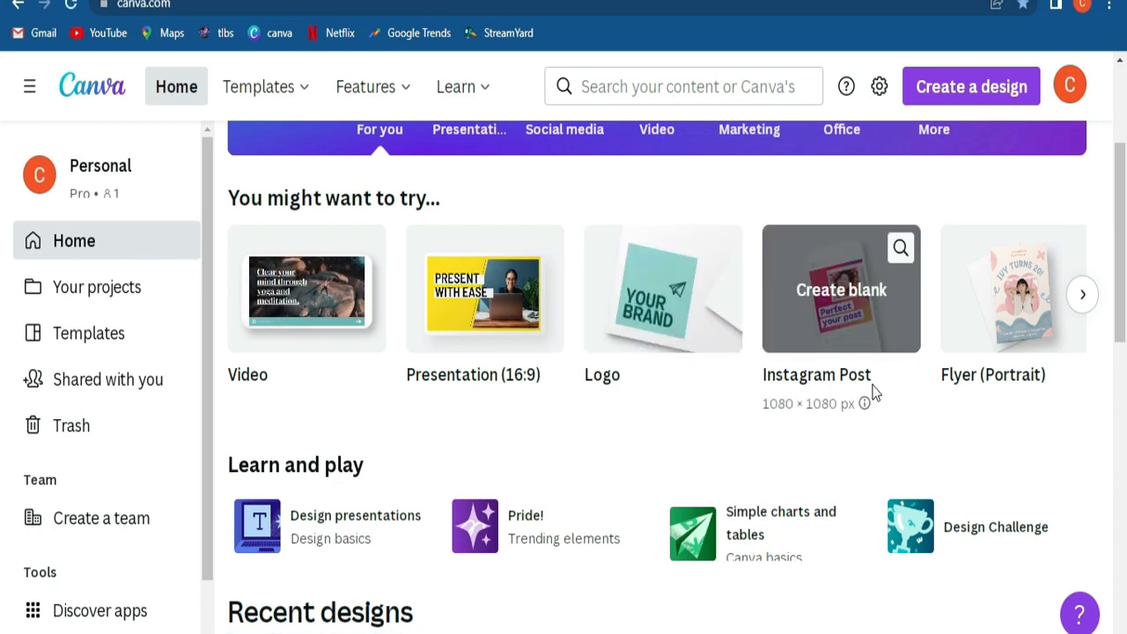
pyautogui.moveTo(1096, 410)
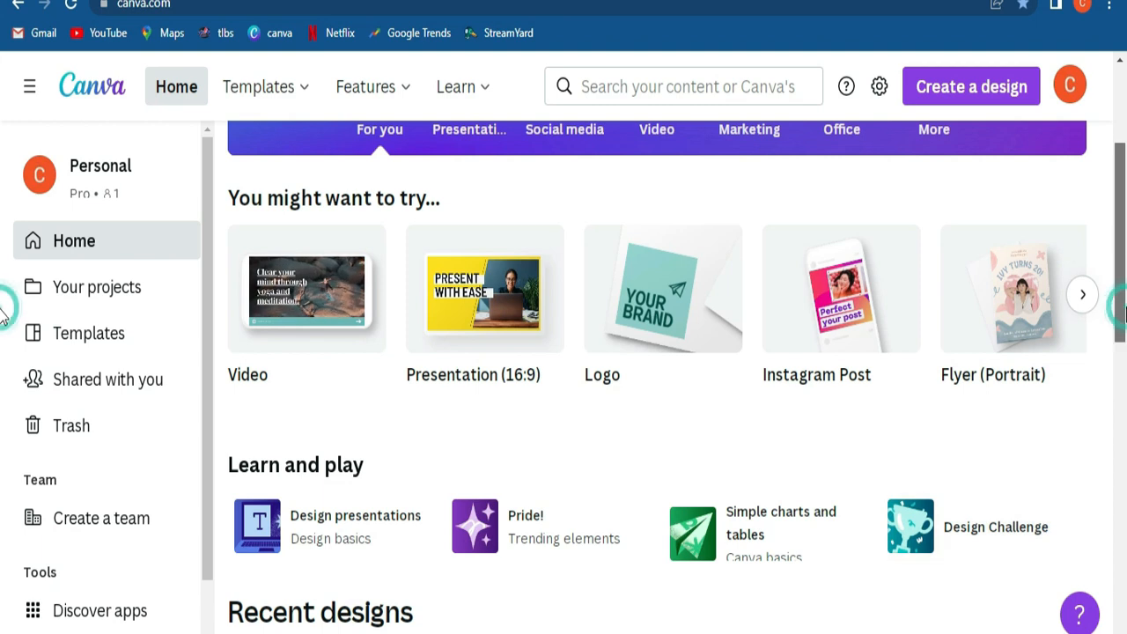
pyautogui.scroll(3)
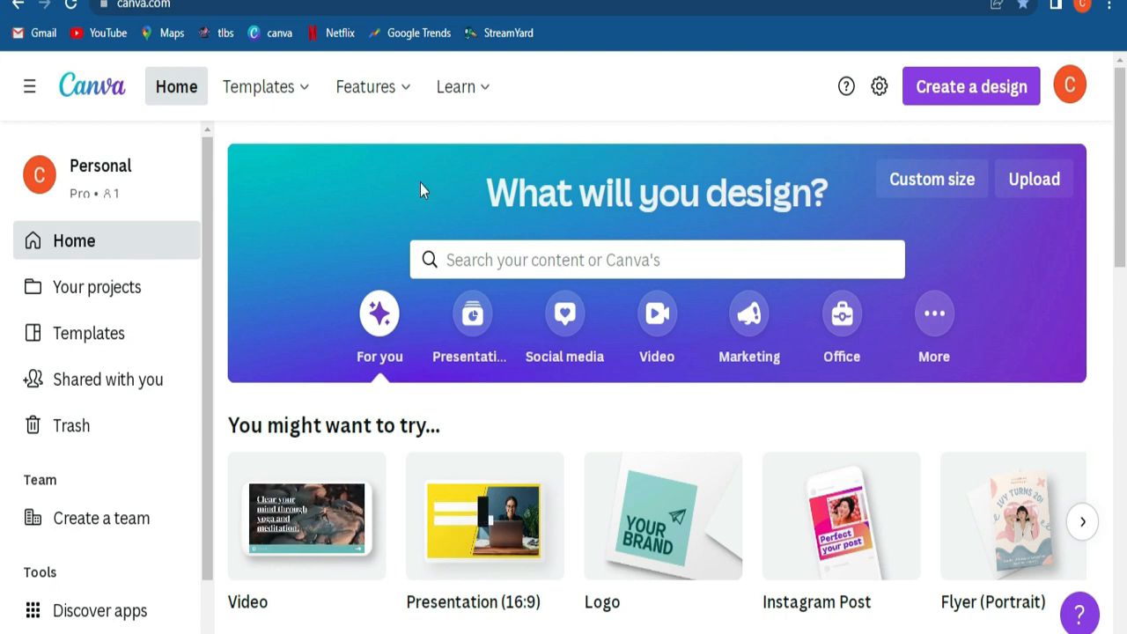
# - Search Canva templates using the recent 'youtube thumbnail' search
pyautogui.click(656, 259)
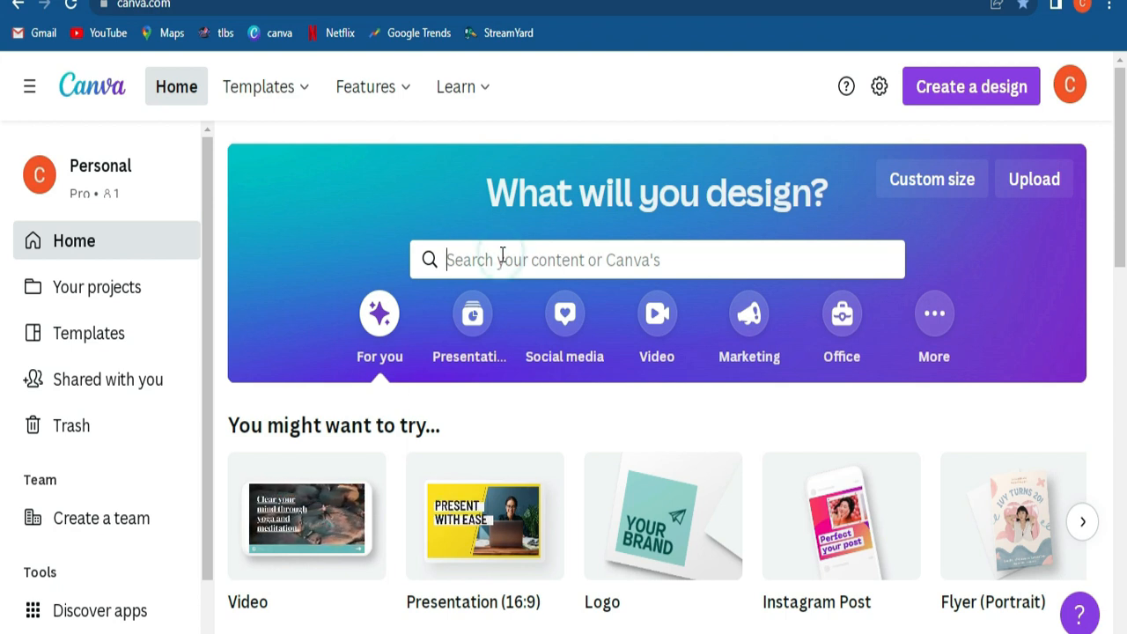
pyautogui.click(656, 259)
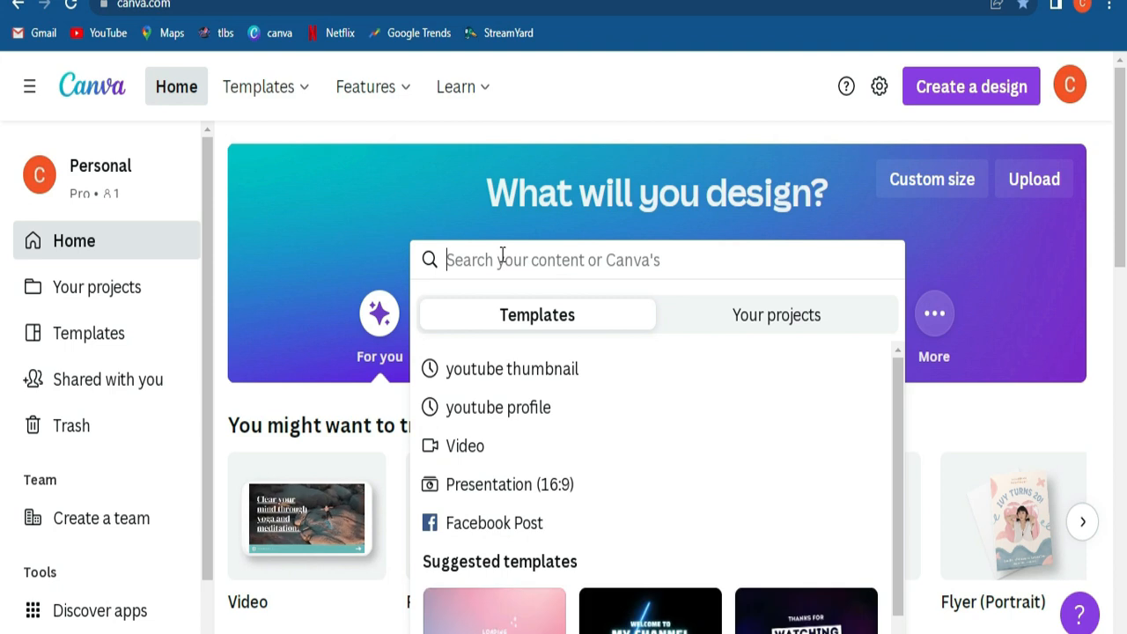
pyautogui.click(511, 368)
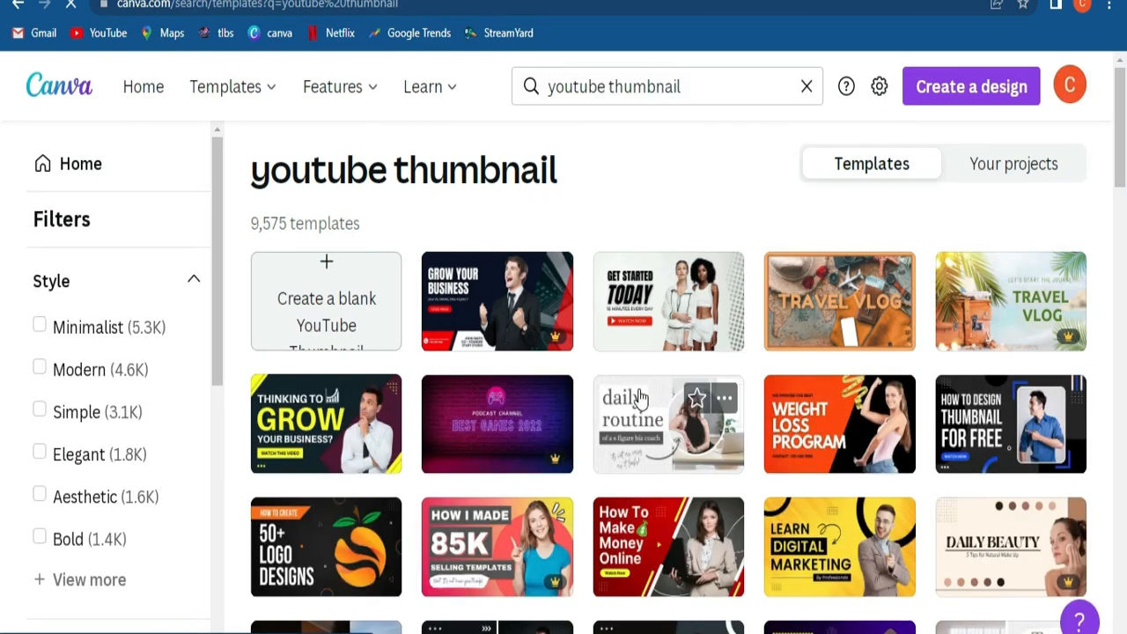
pyautogui.moveTo(5, 147)
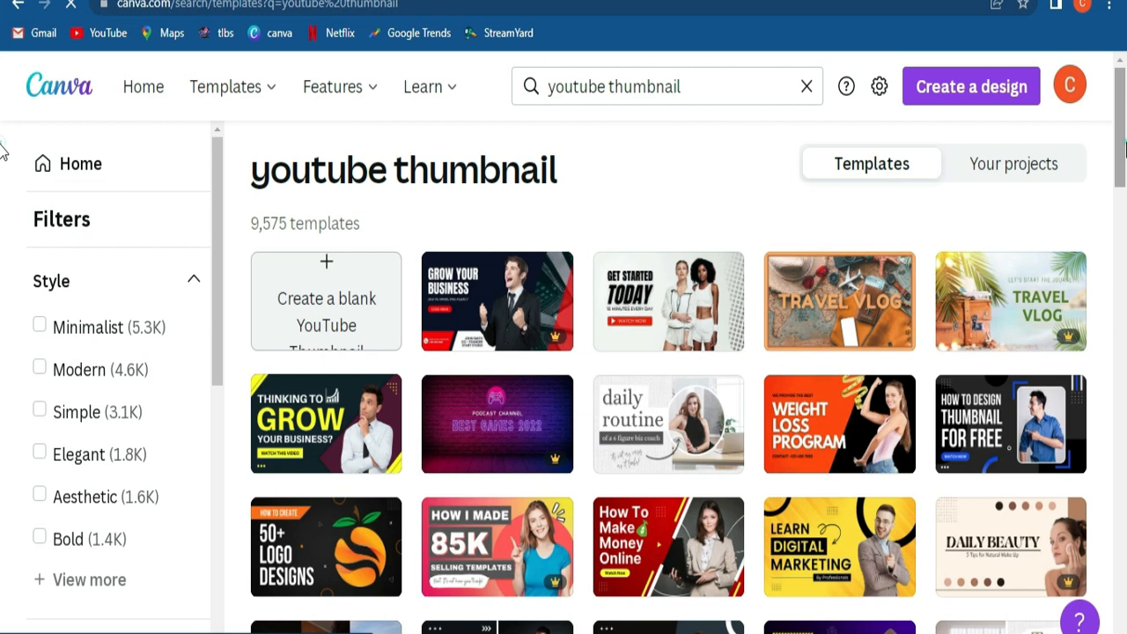
# - Start a new blank YouTube thumbnail design from the results
pyautogui.scroll(-3)
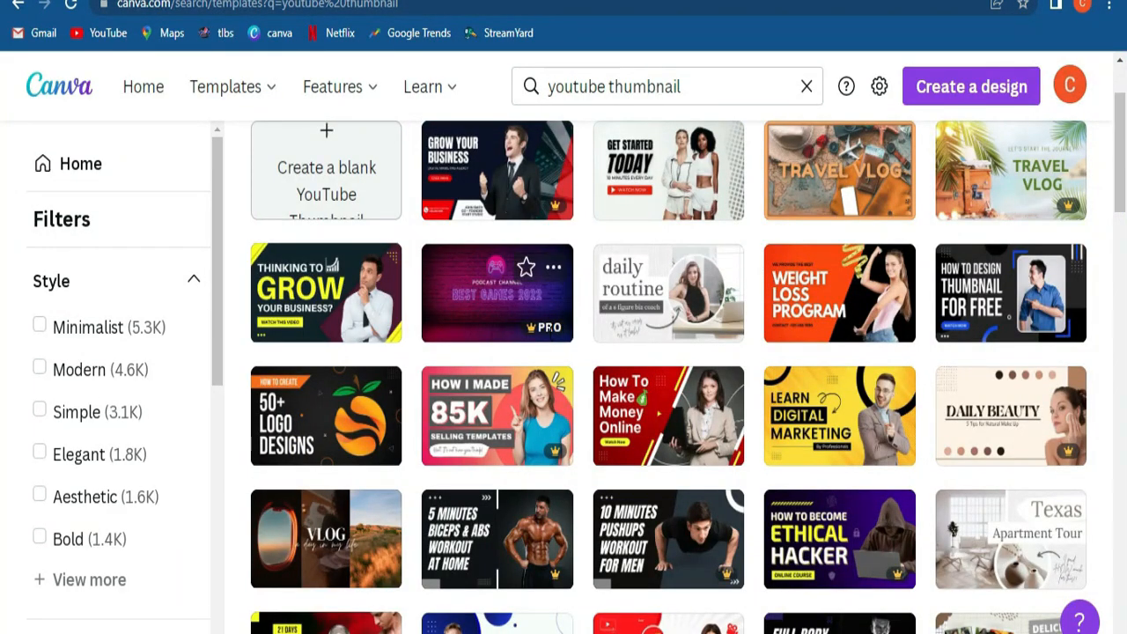
pyautogui.moveTo(581, 295)
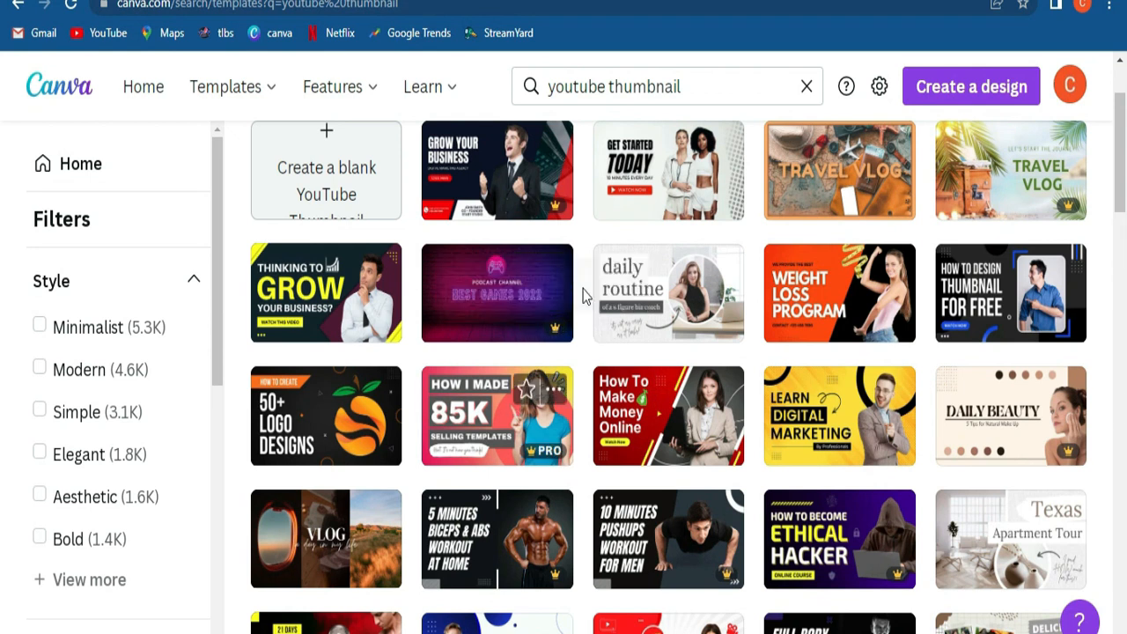
pyautogui.moveTo(497, 293)
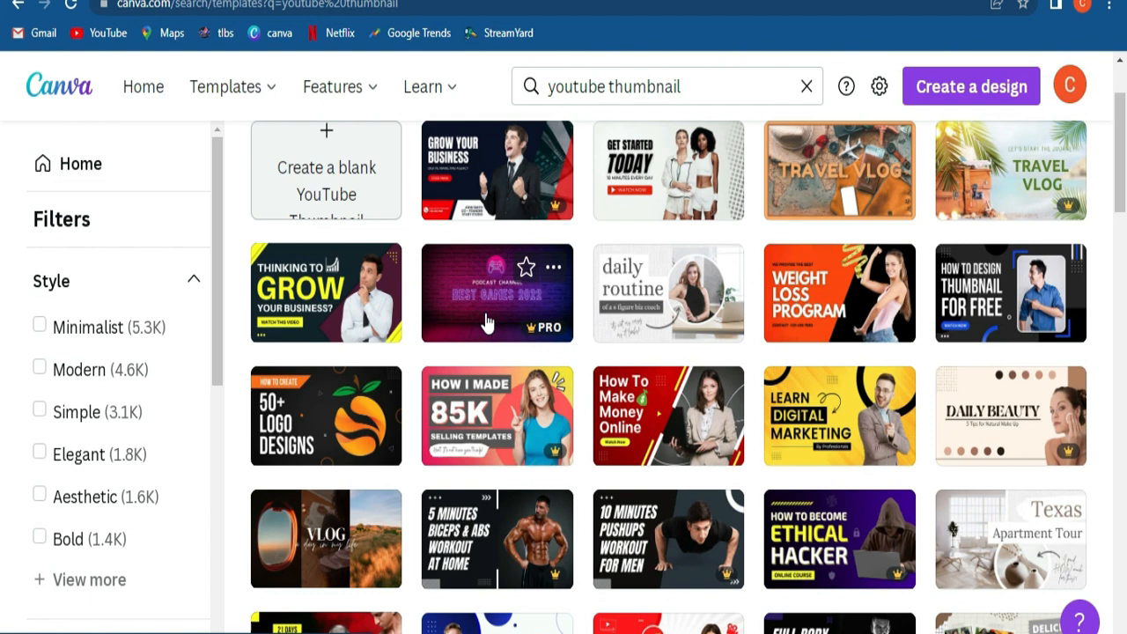
pyautogui.moveTo(532, 327)
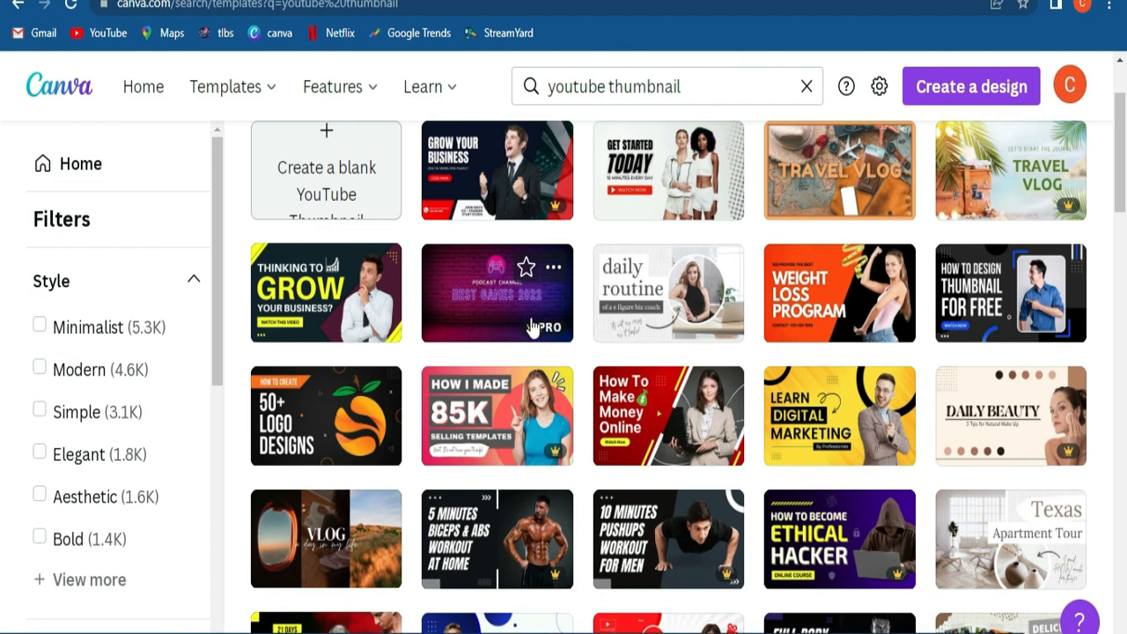
pyautogui.moveTo(322, 322)
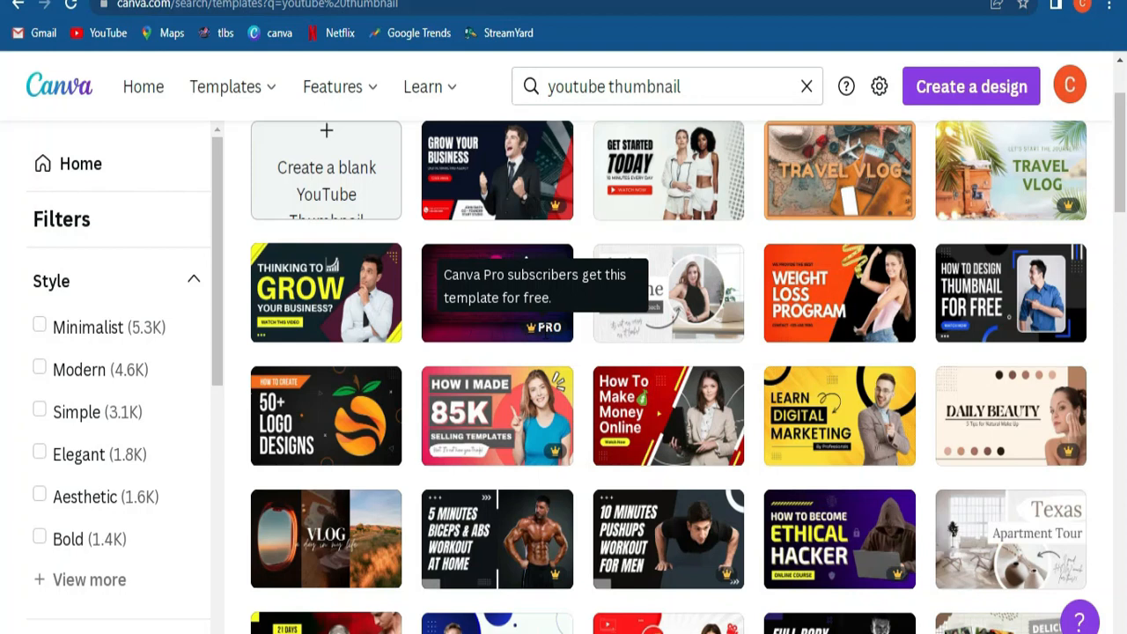
pyautogui.moveTo(652, 326)
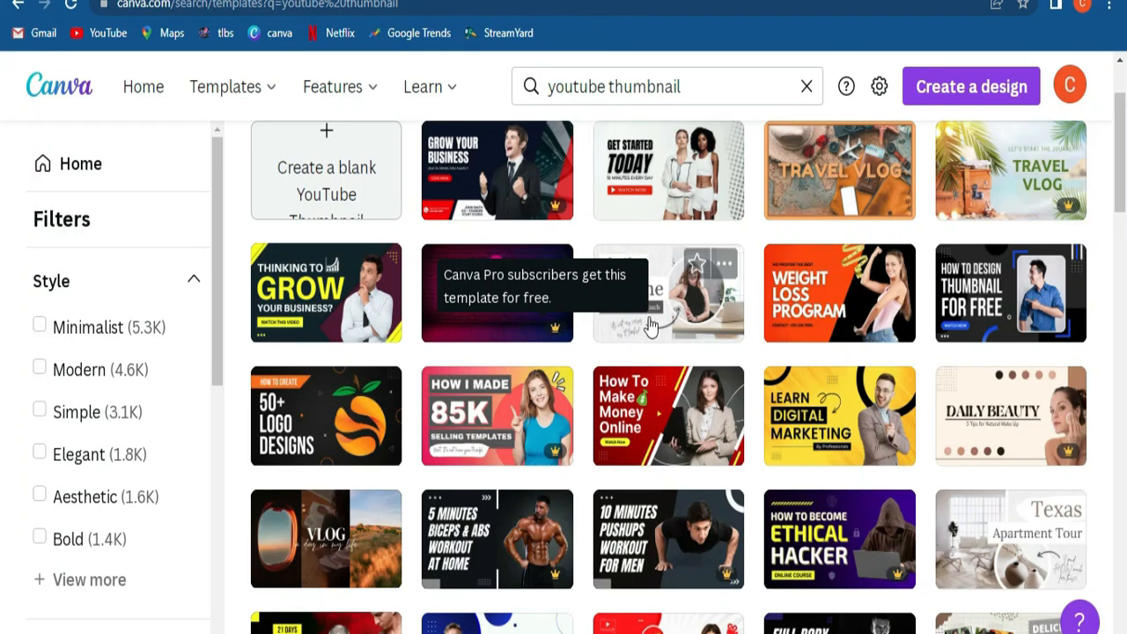
pyautogui.moveTo(819, 264)
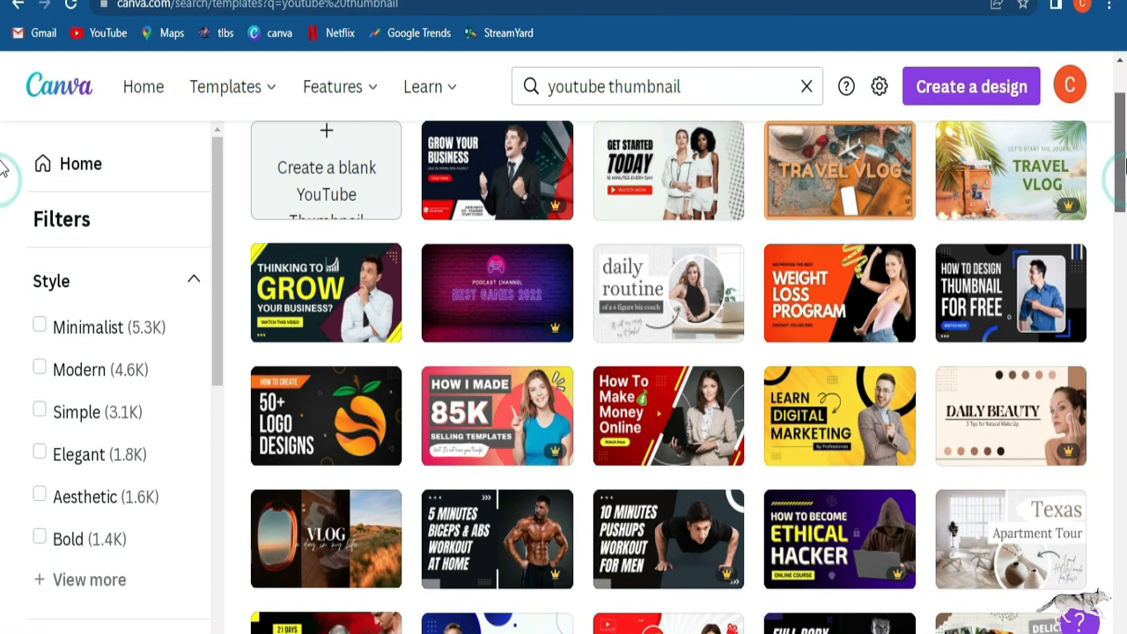
pyautogui.scroll(3)
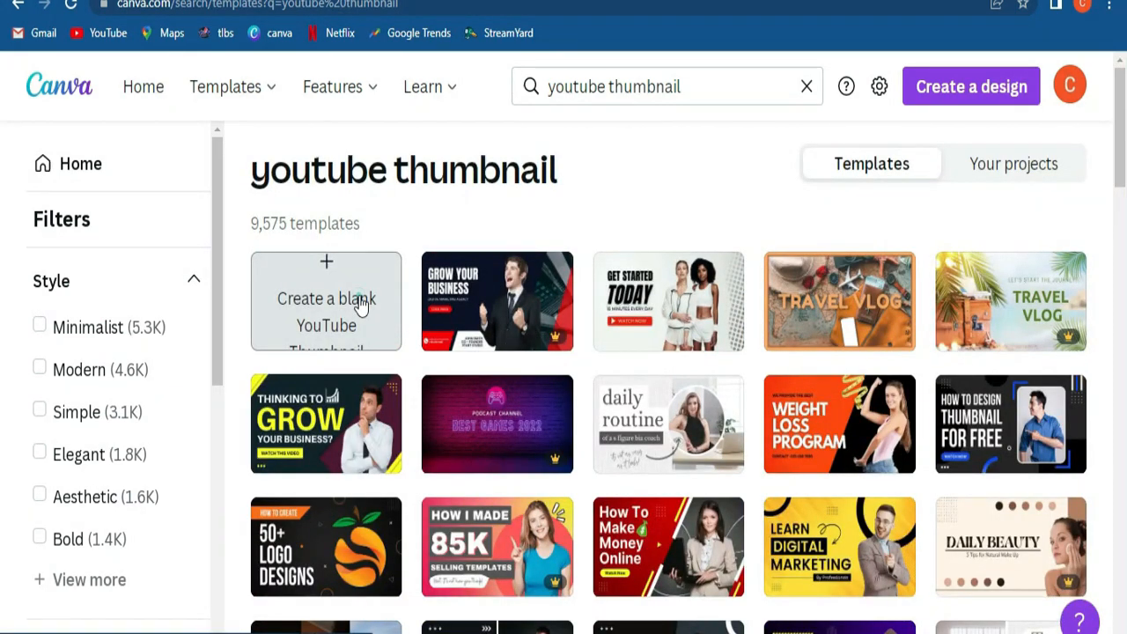
pyautogui.click(326, 312)
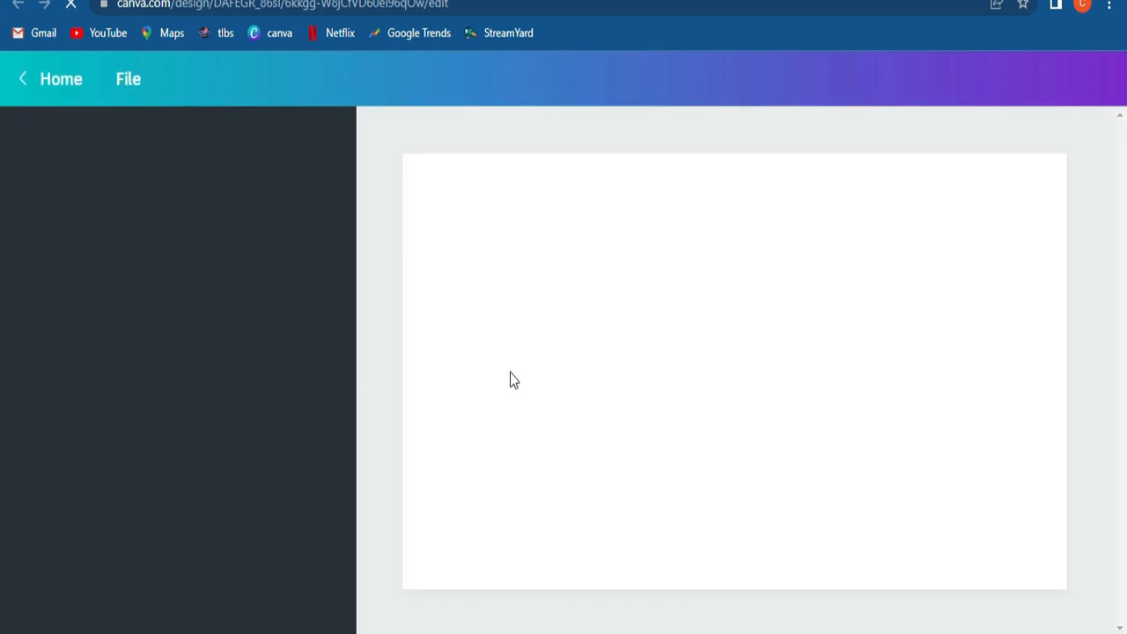
pyautogui.moveTo(631, 314)
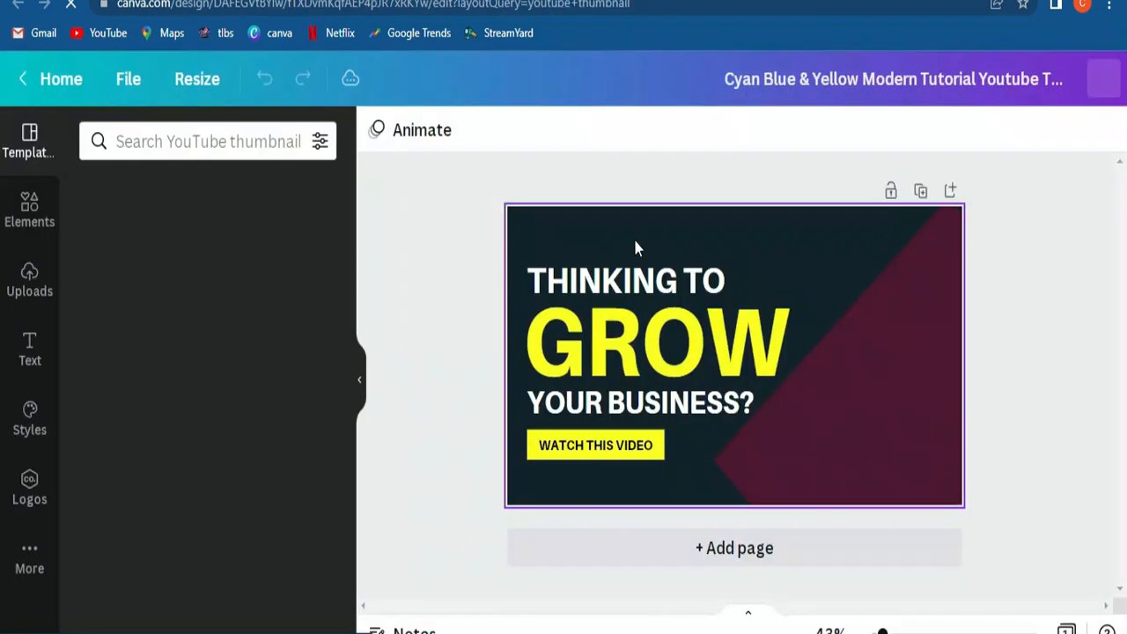
# - Open the 'Thinking to GROW' template and select the THINKING TO headline
pyautogui.click(640, 403)
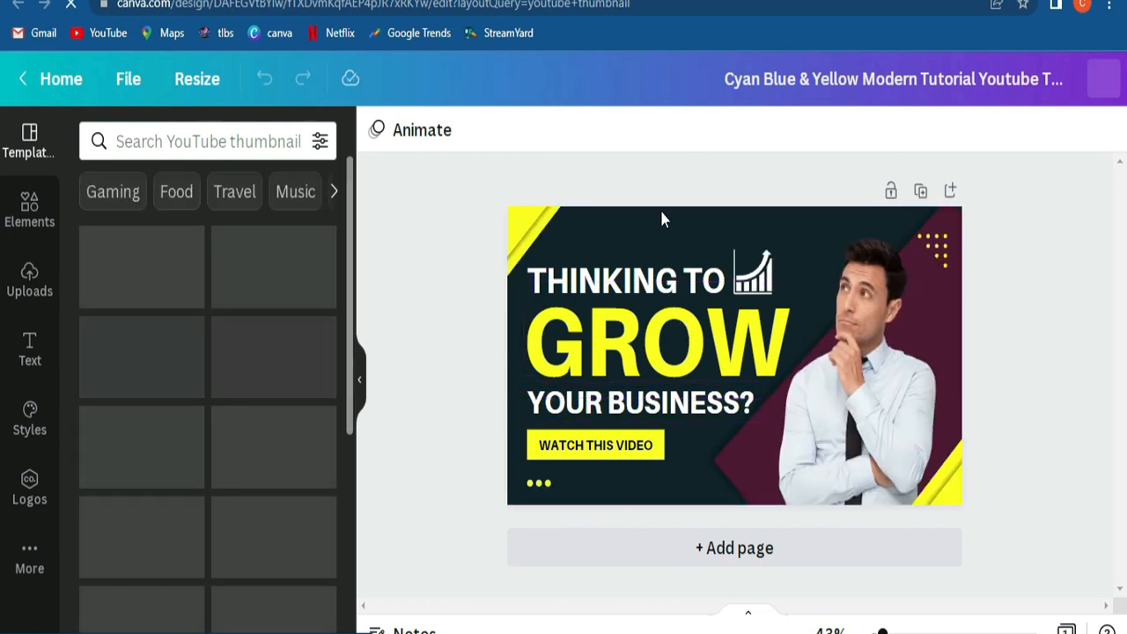
pyautogui.click(627, 280)
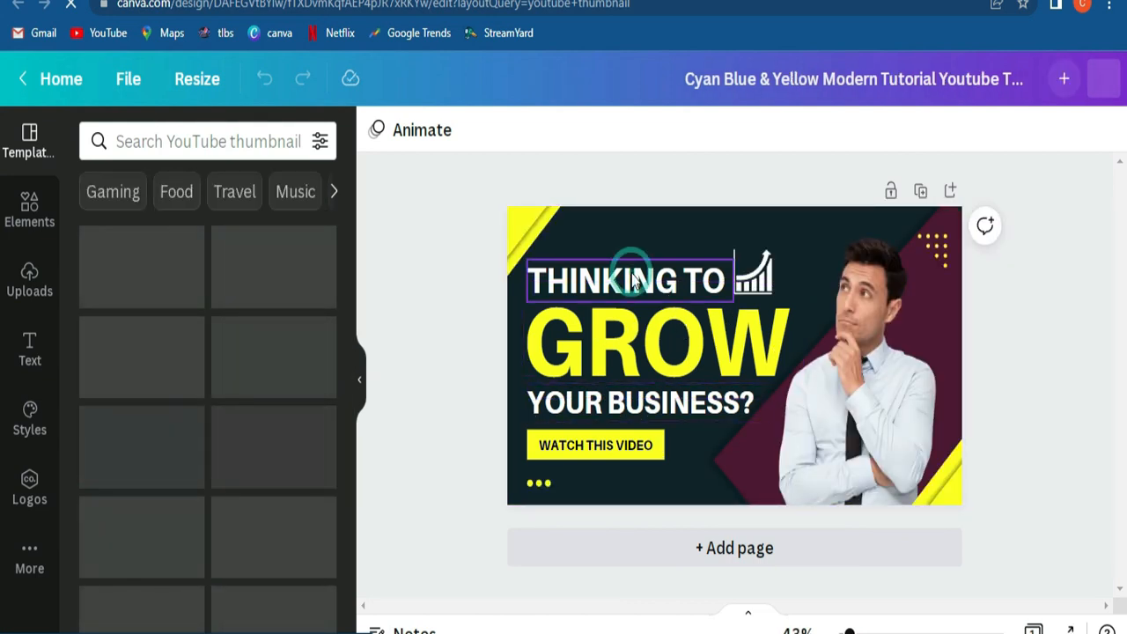
pyautogui.click(629, 281)
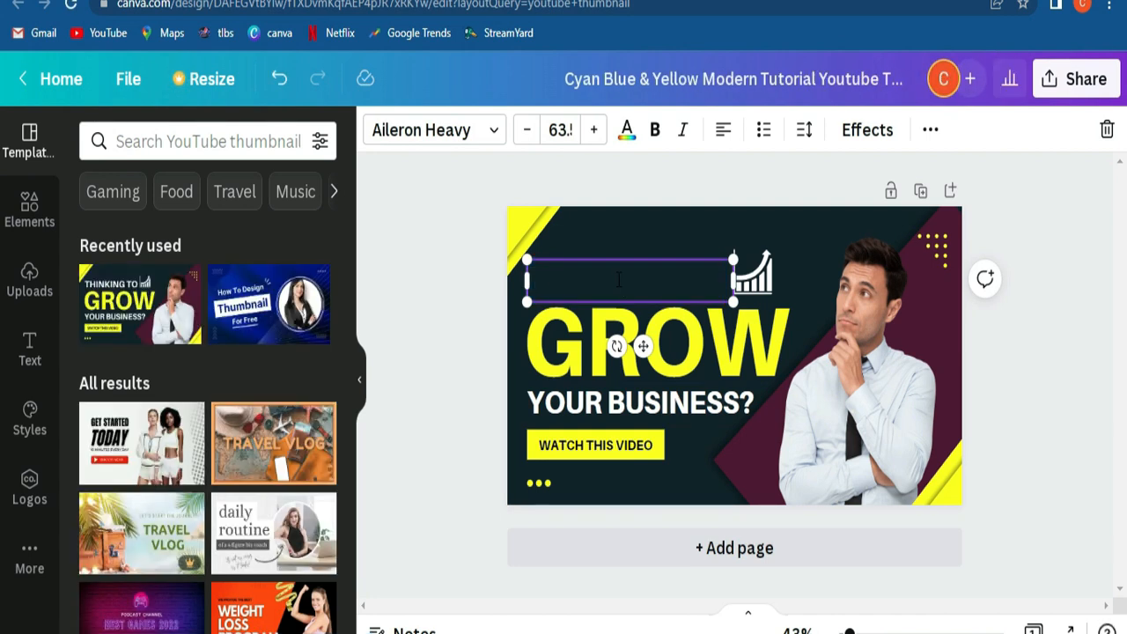
pyautogui.write('PNG T')
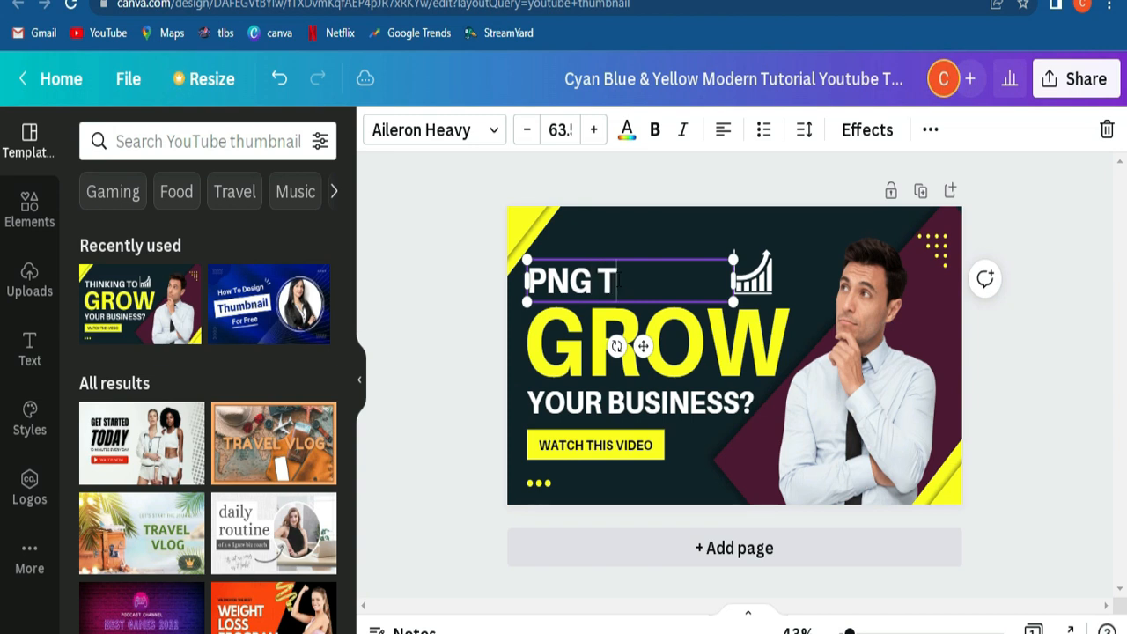
pyautogui.write('UBER')
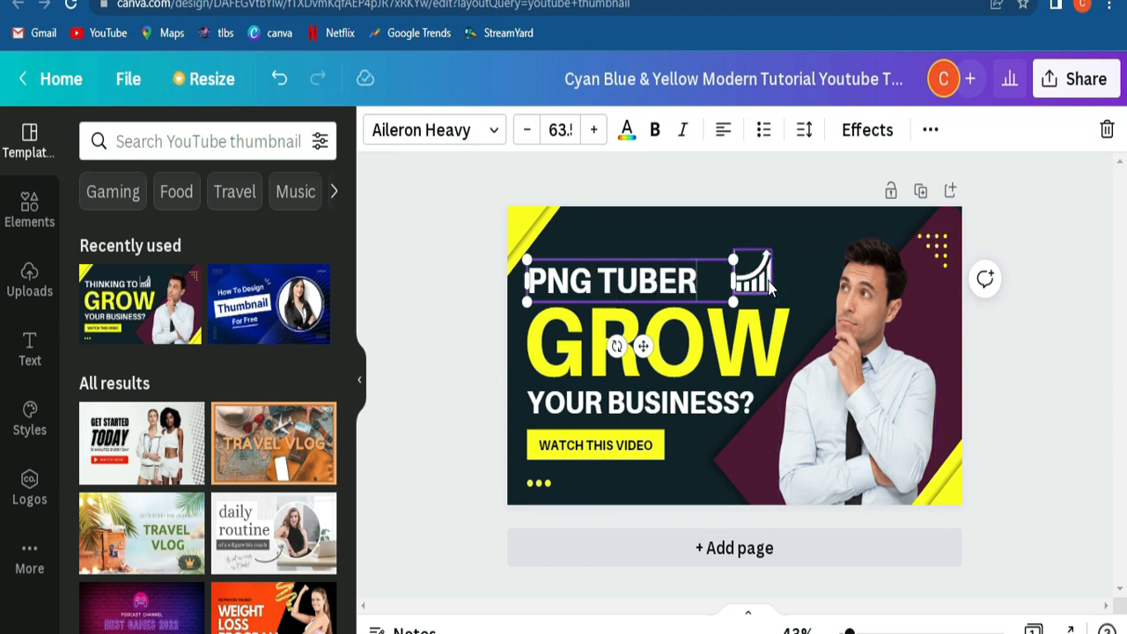
pyautogui.click(753, 273)
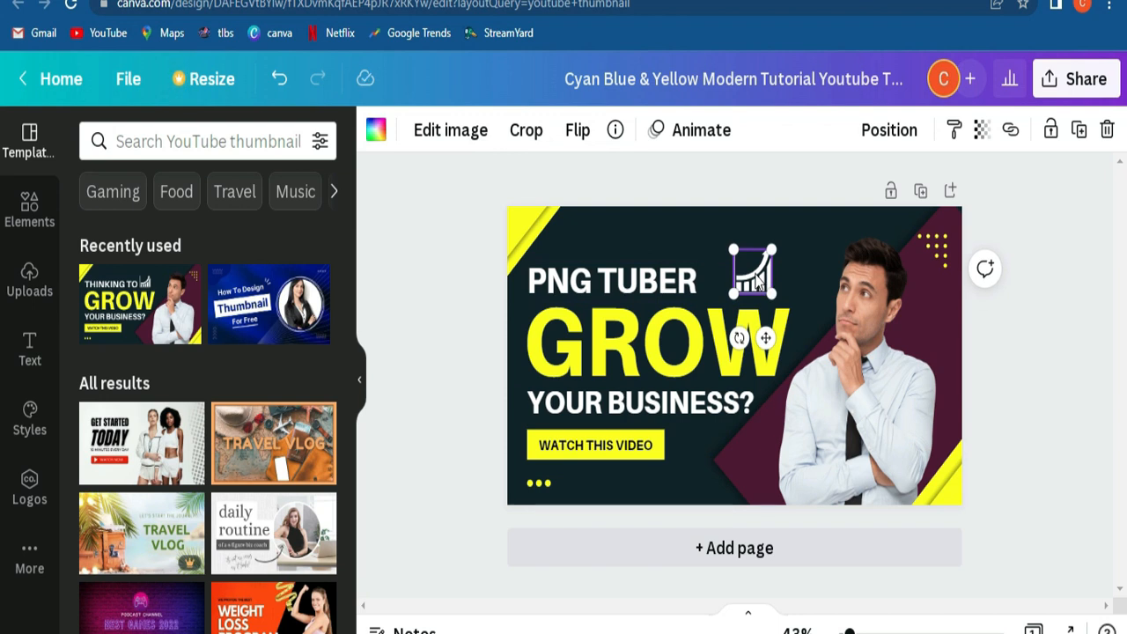
pyautogui.rightClick(753, 273)
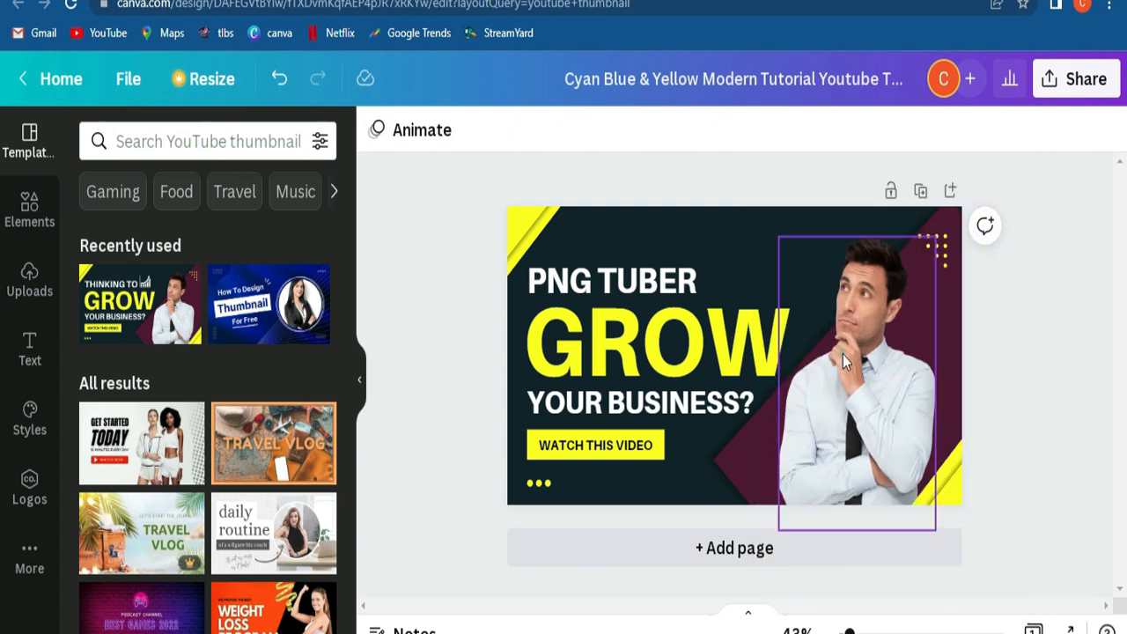
# - Select the thinking-man photo and open the Share download options
pyautogui.click(854, 353)
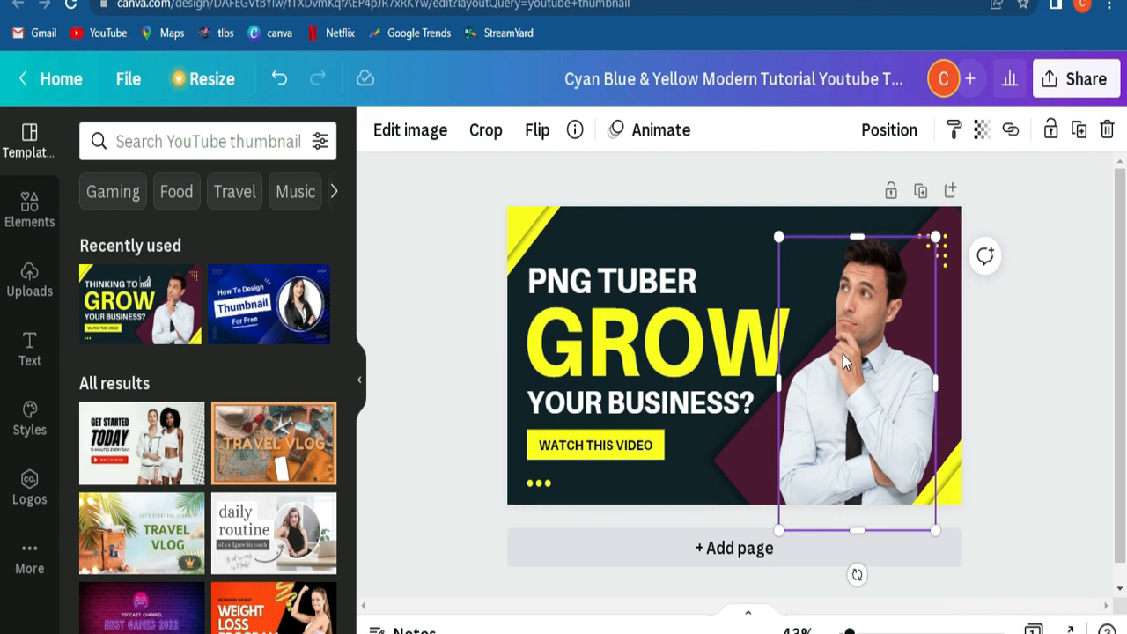
pyautogui.moveTo(659, 224)
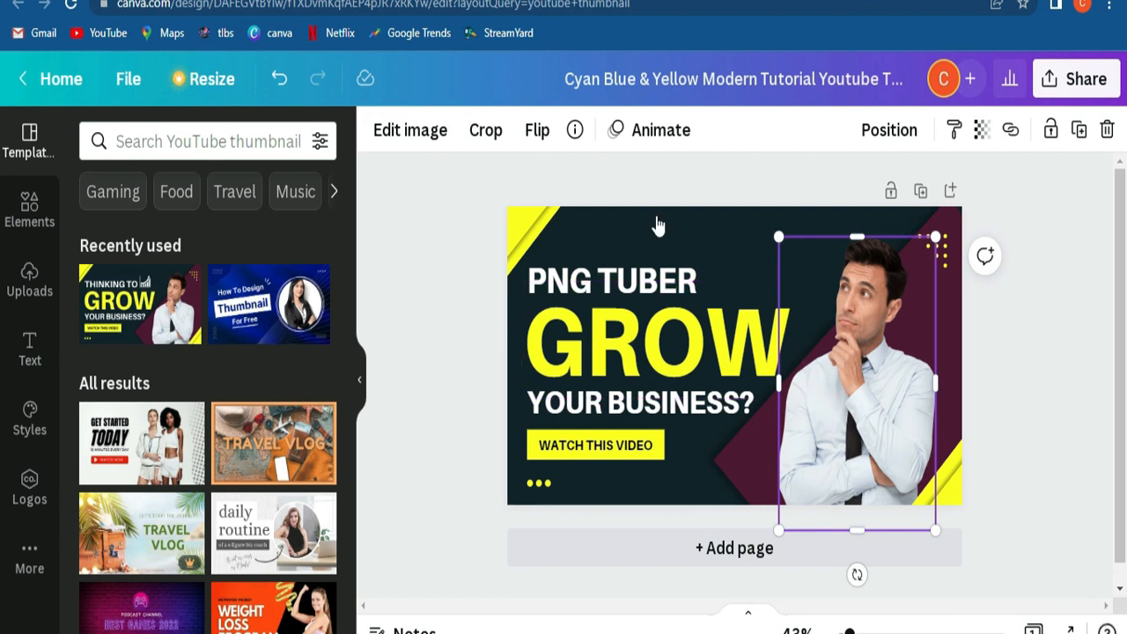
pyautogui.moveTo(969, 169)
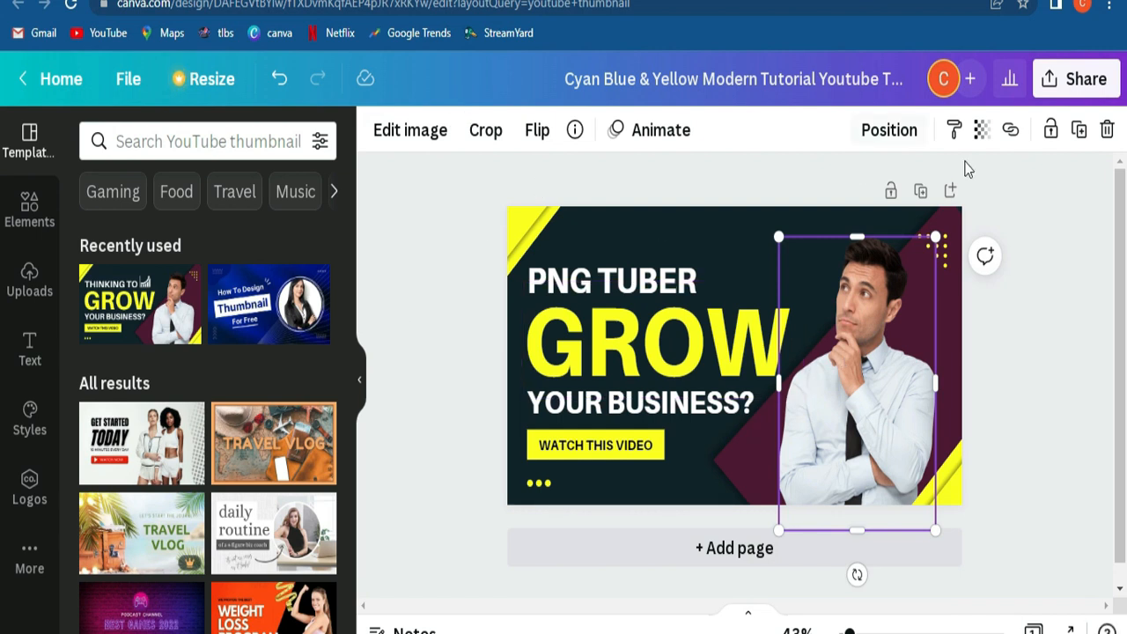
pyautogui.moveTo(1007, 240)
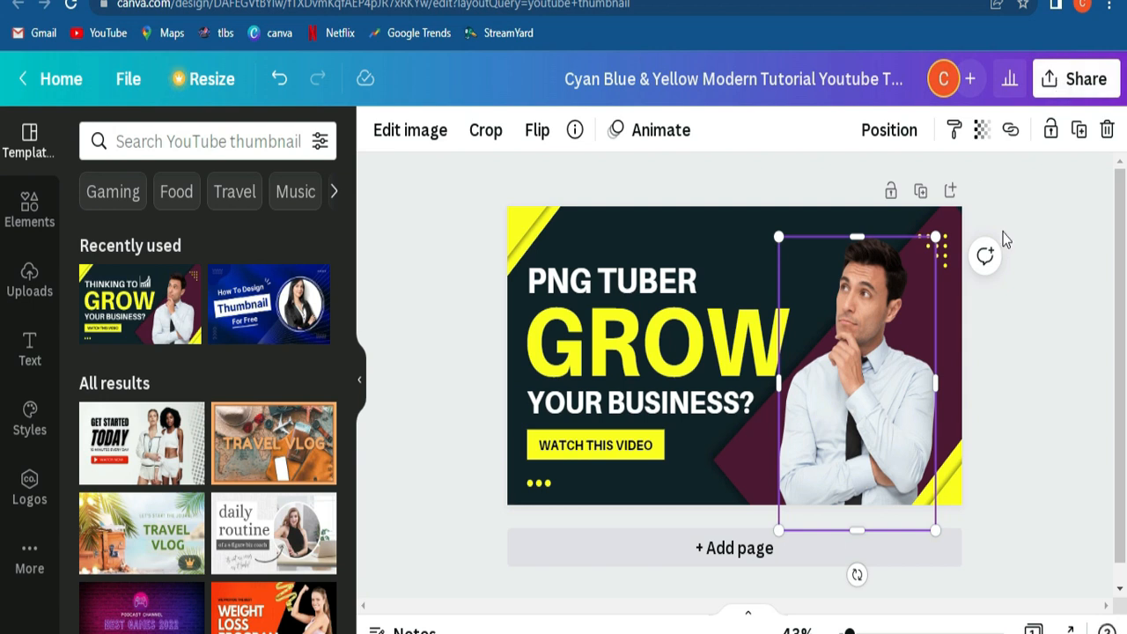
pyautogui.click(1077, 78)
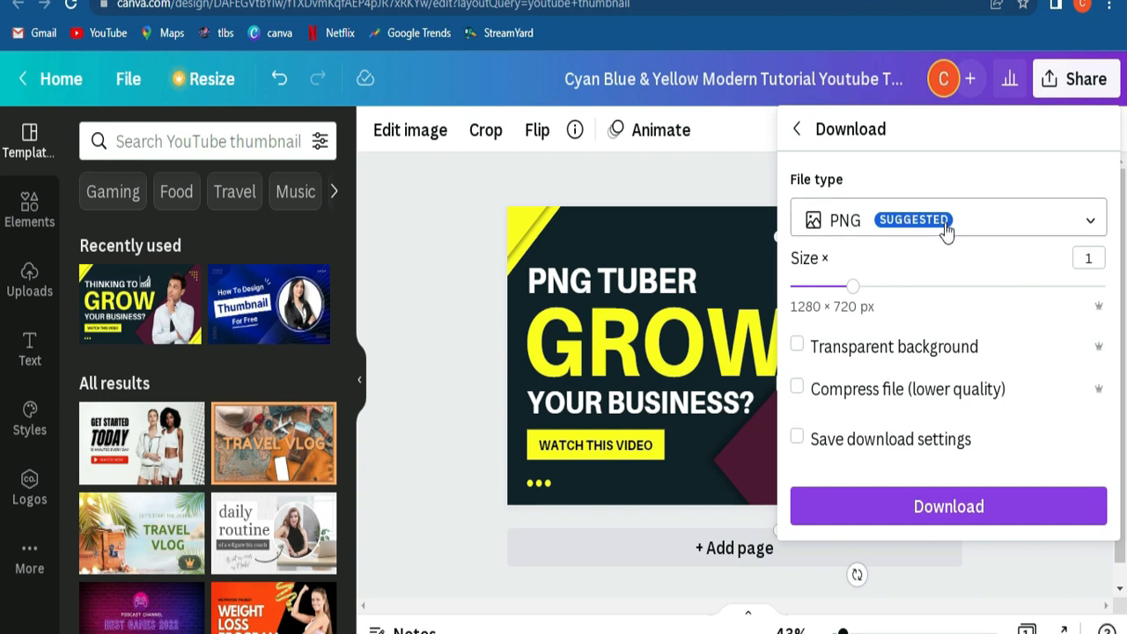
# - Keep PNG as the file type, then return to 'youtube thumbnail' template results
pyautogui.click(948, 219)
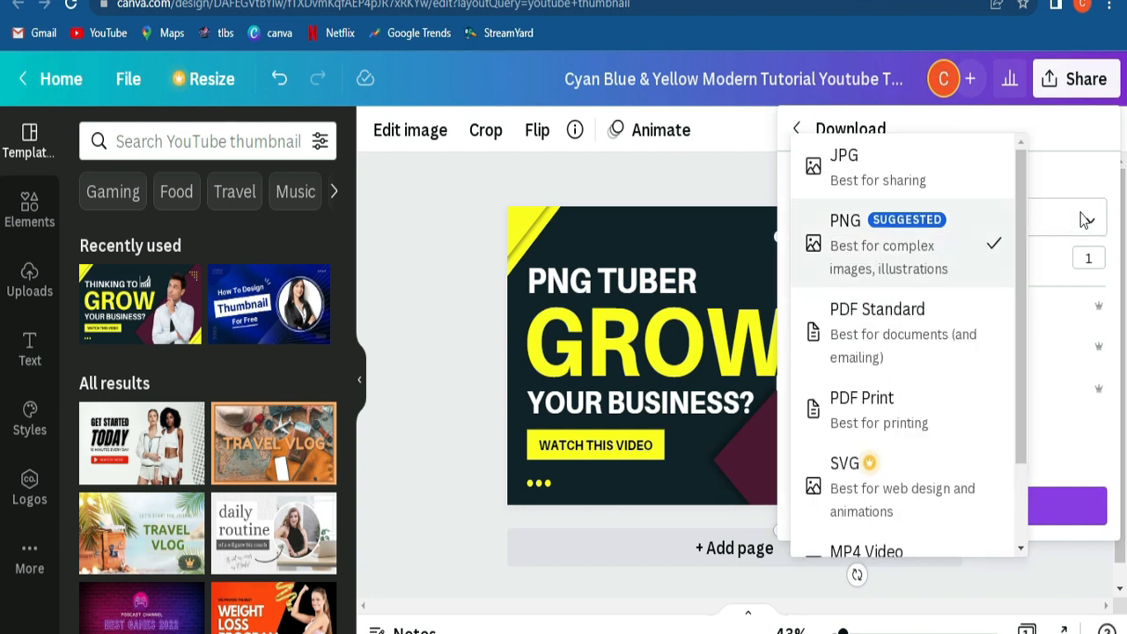
pyautogui.click(898, 244)
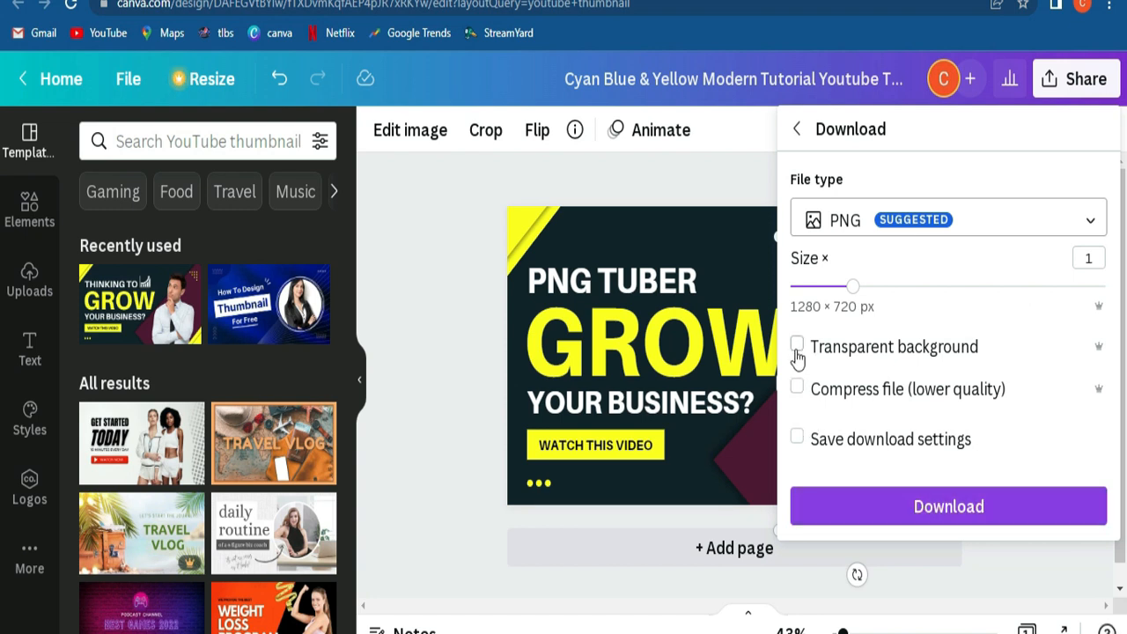
pyautogui.moveTo(876, 356)
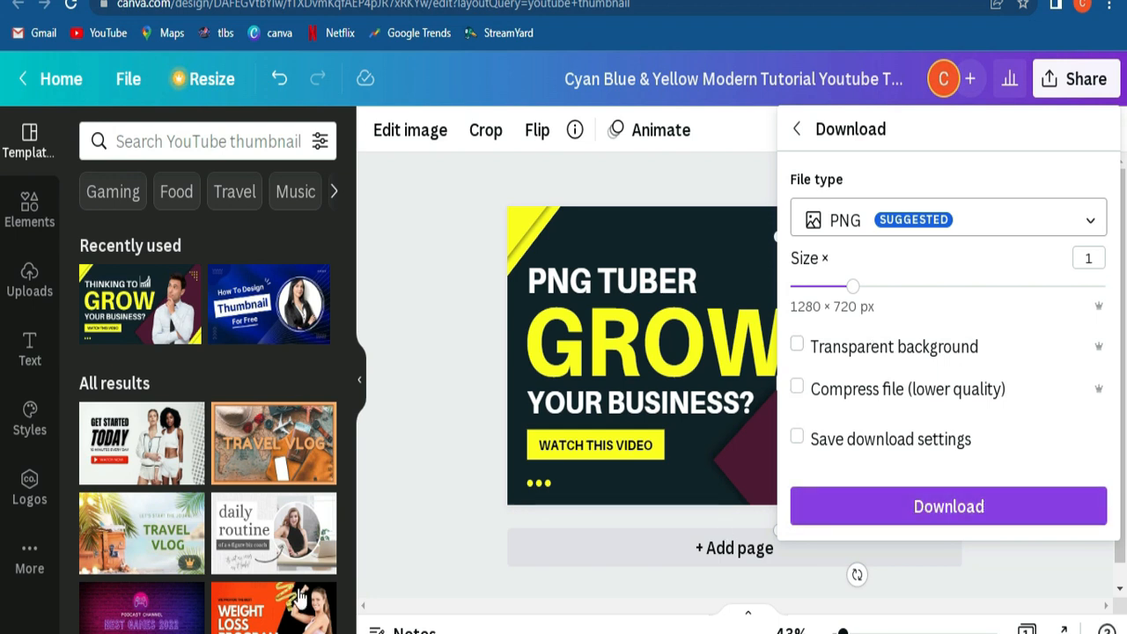
pyautogui.click(444, 432)
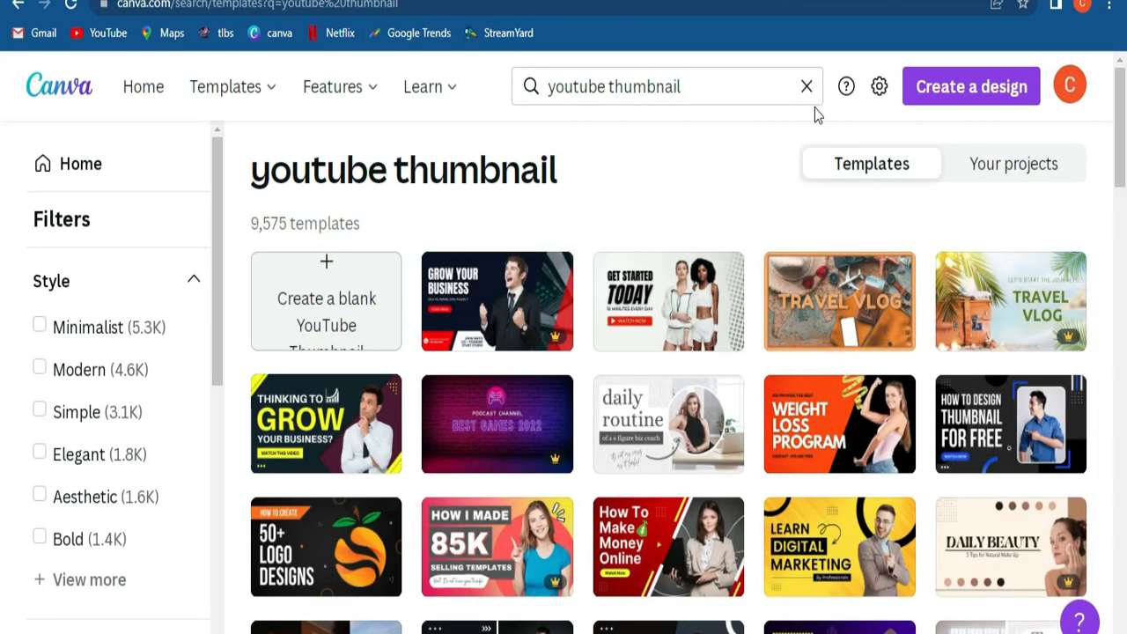
pyautogui.moveTo(806, 87)
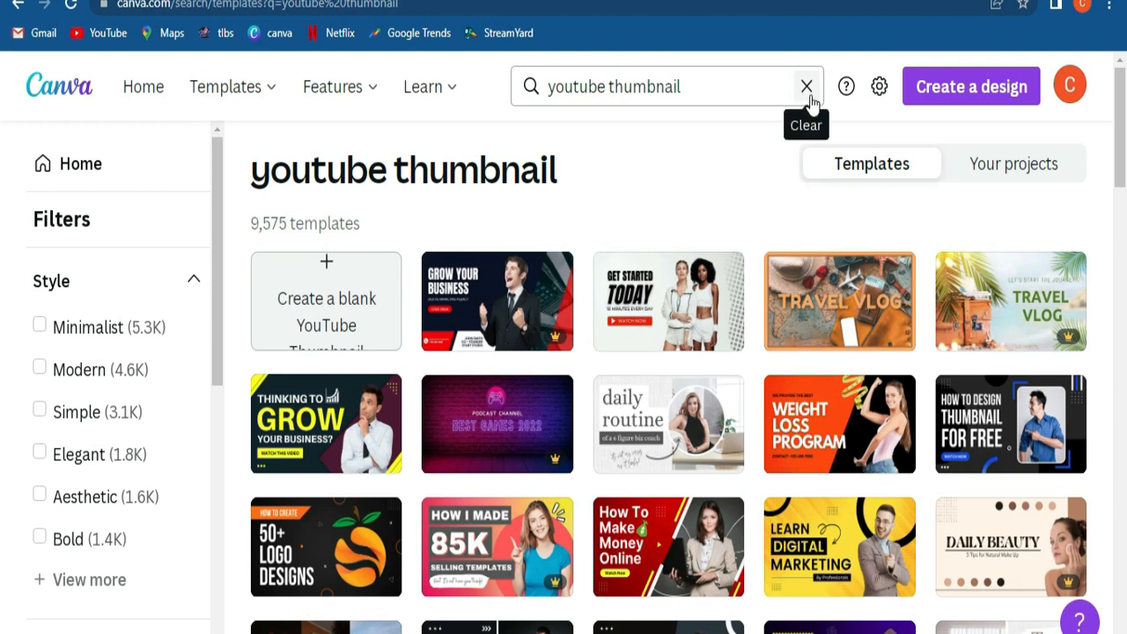
# - Clear 'youtube thumbnail' from the template search bar
pyautogui.click(660, 86)
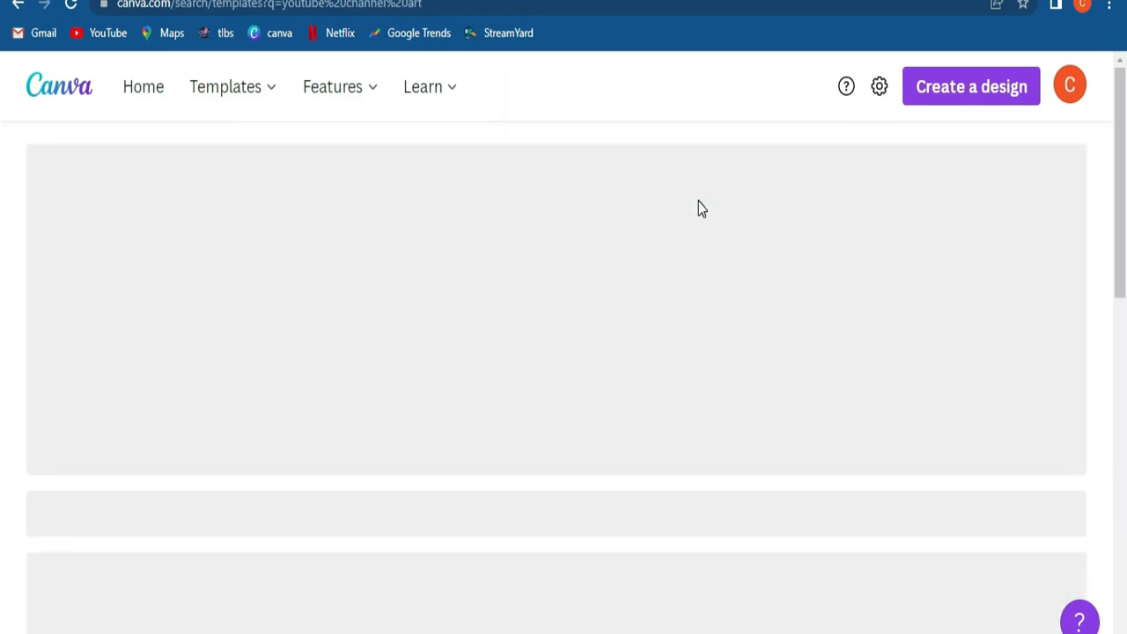
pyautogui.moveTo(505, 381)
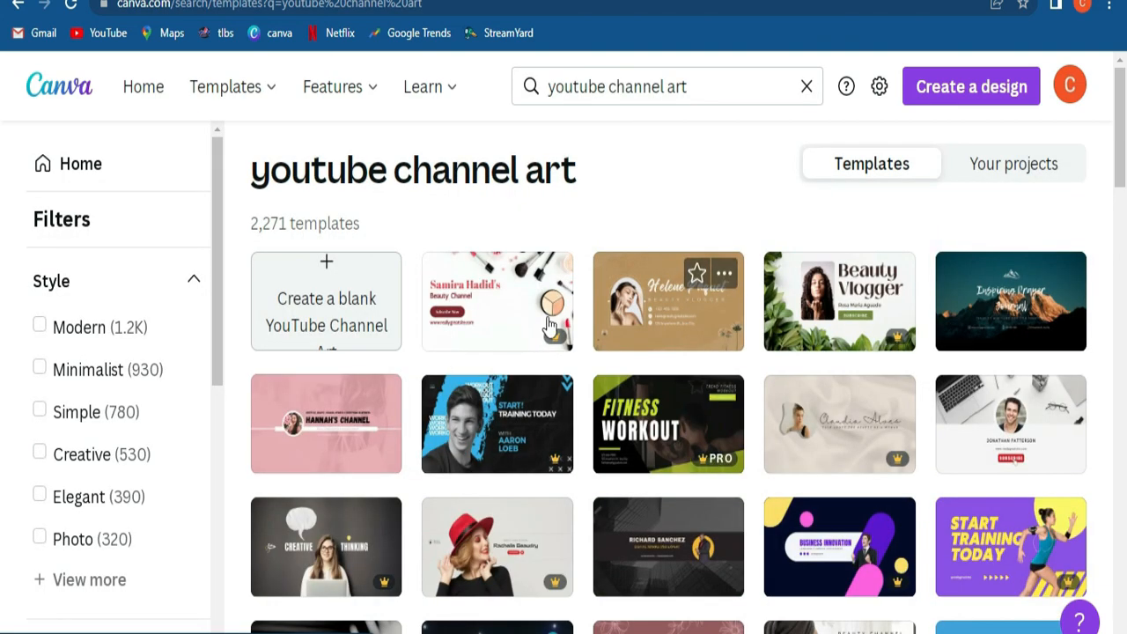
pyautogui.moveTo(958, 313)
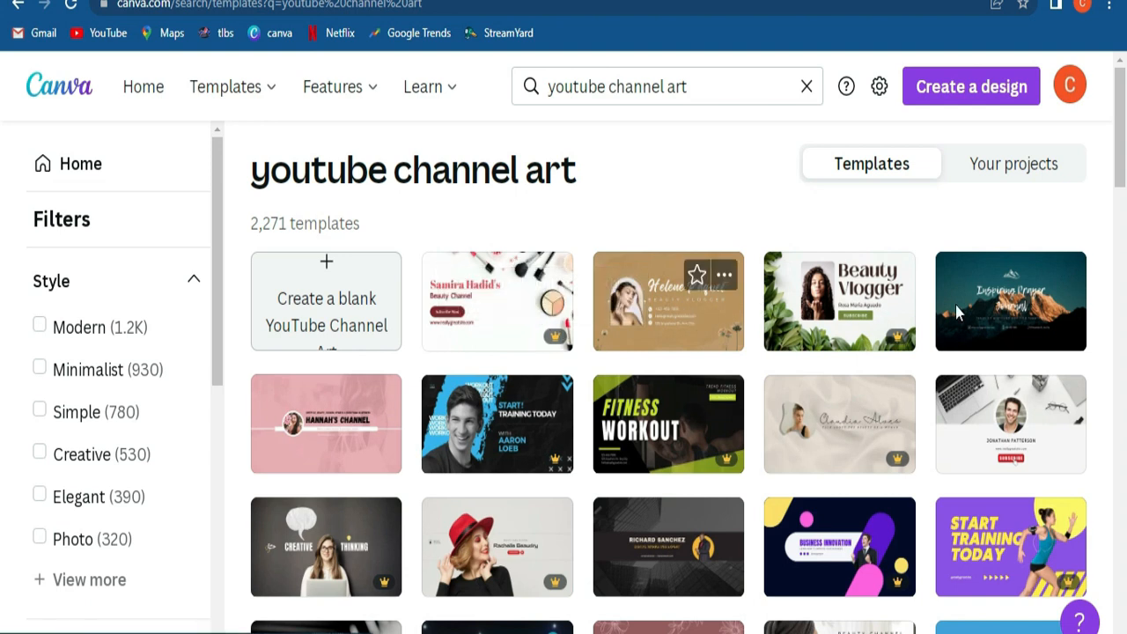
pyautogui.moveTo(311, 449)
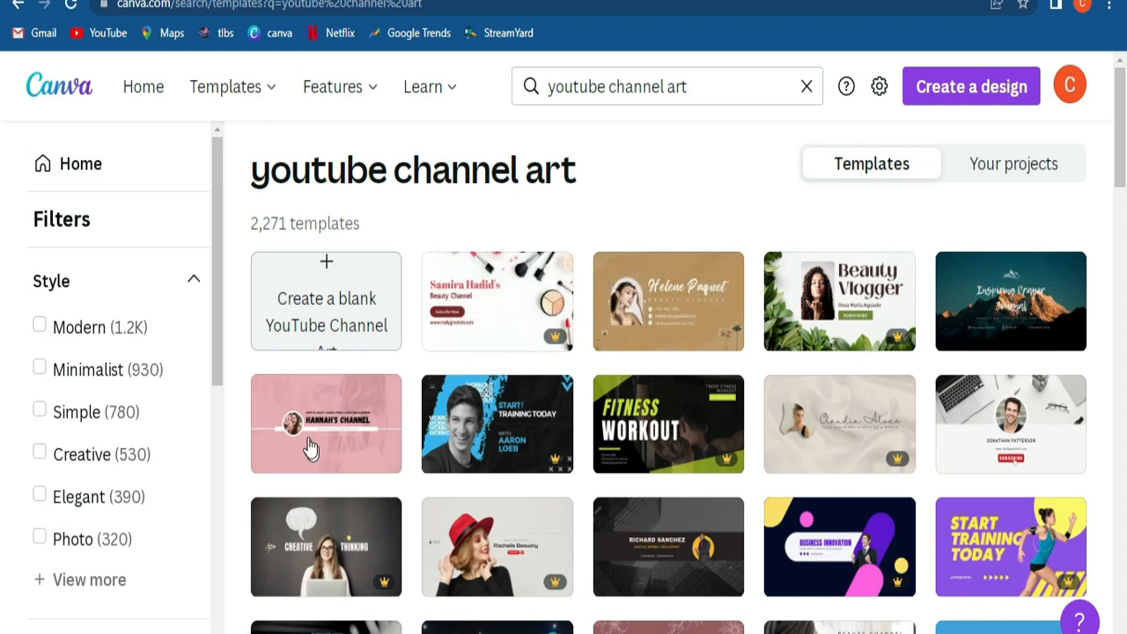
pyautogui.moveTo(318, 360)
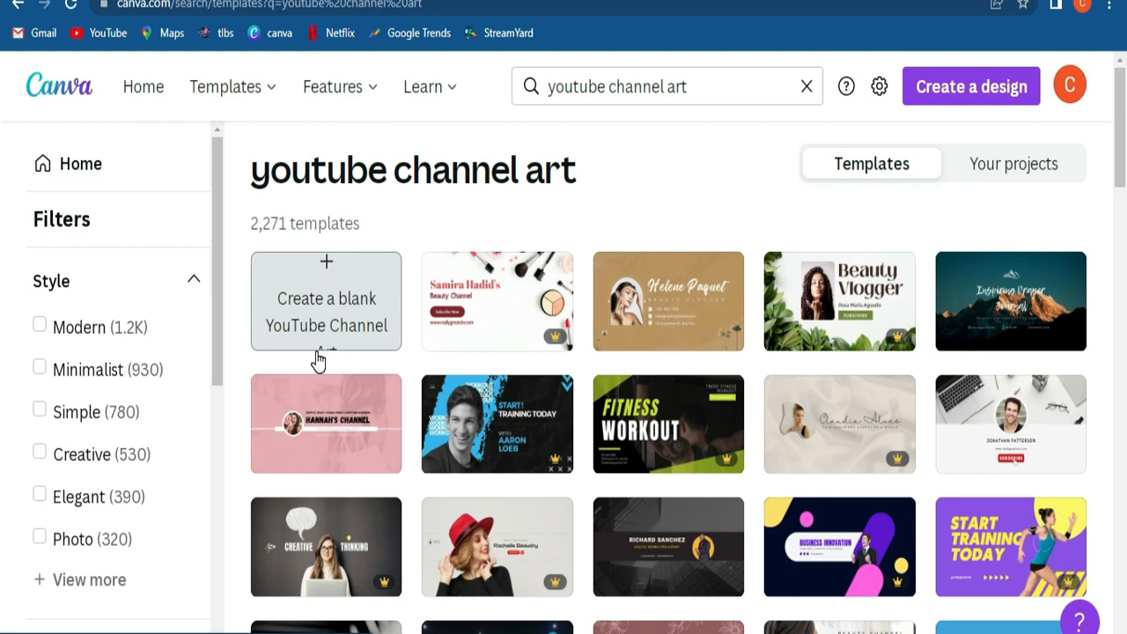
pyautogui.moveTo(715, 189)
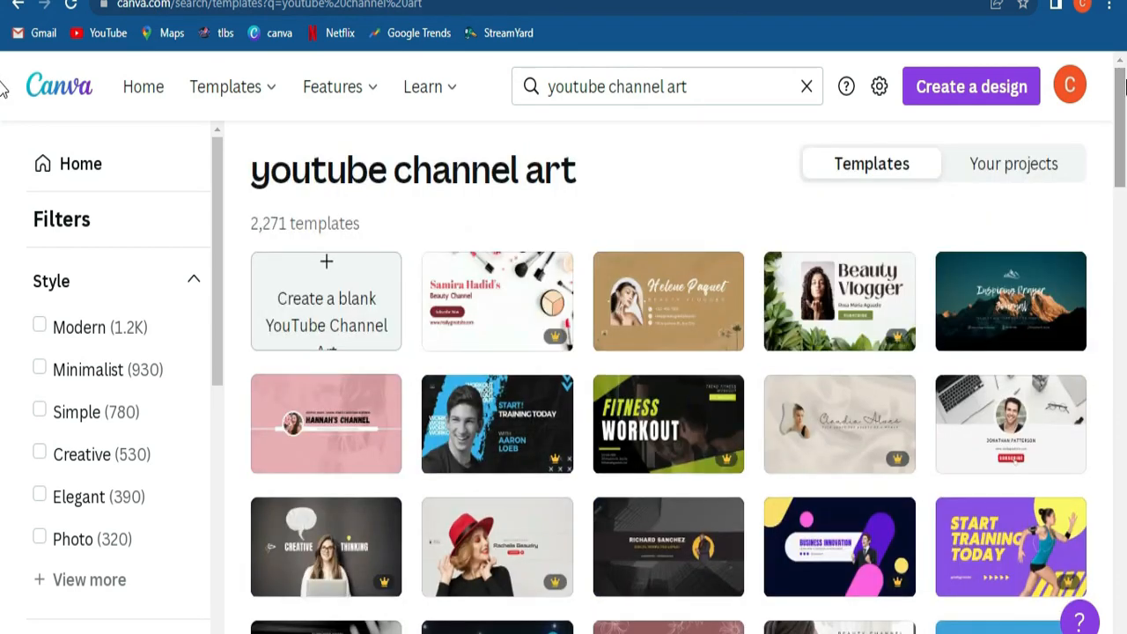
pyautogui.moveTo(711, 231)
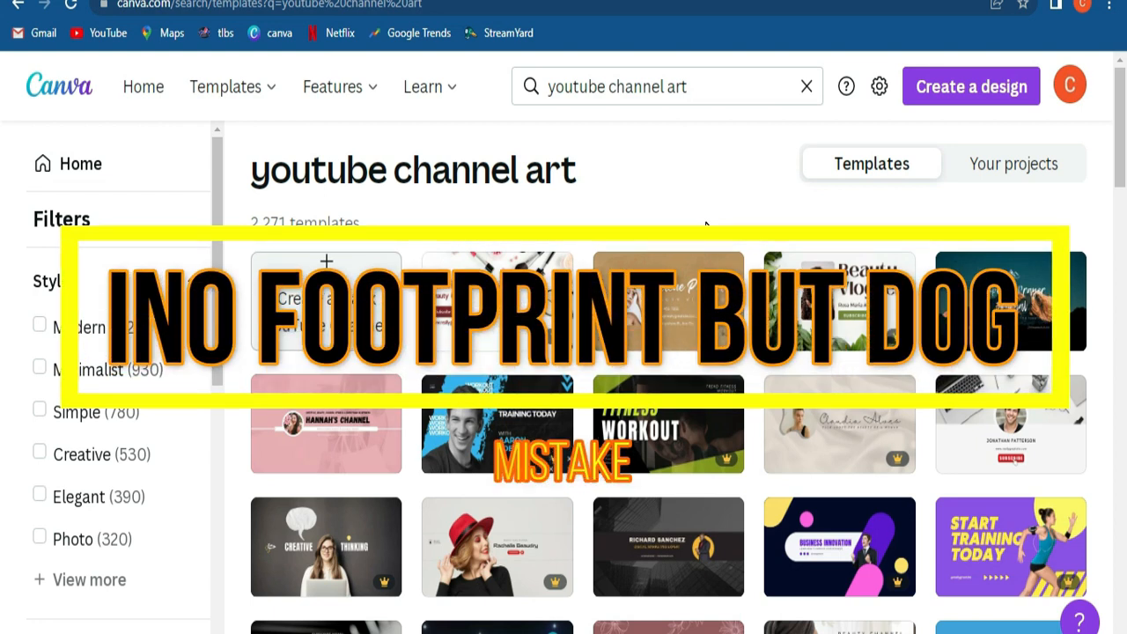
pyautogui.moveTo(680, 201)
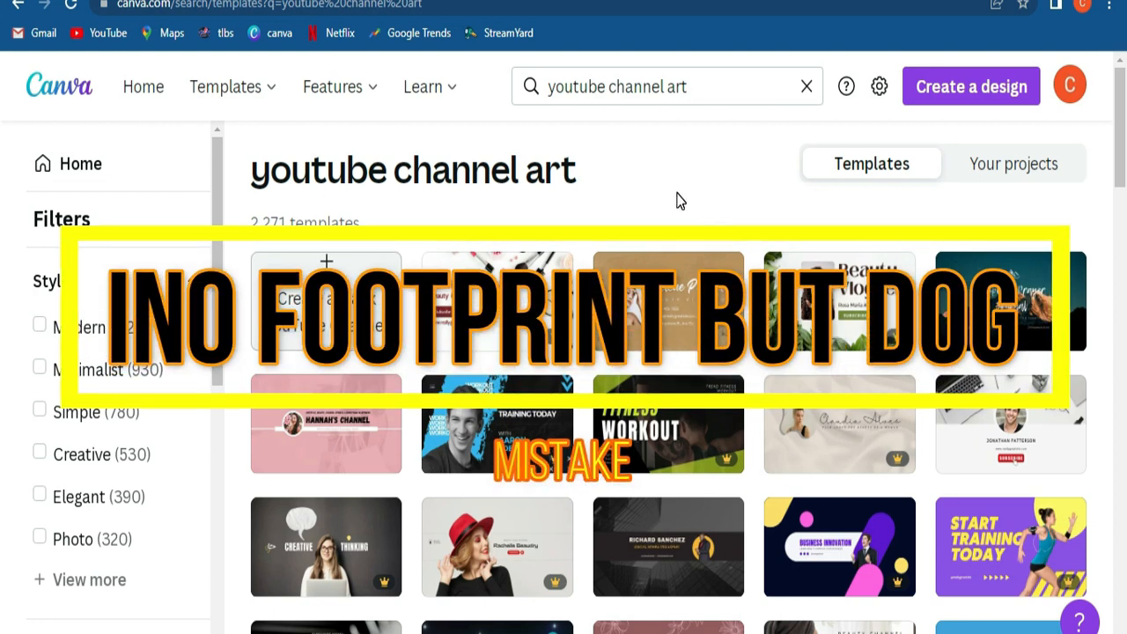